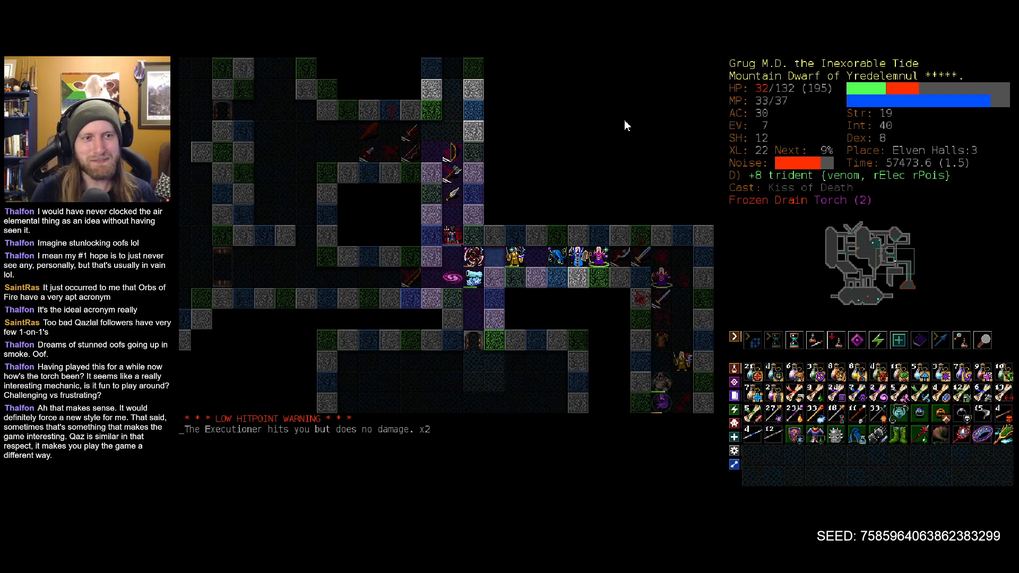
{"action": "mouse_move", "coordinate": [830, 102]}
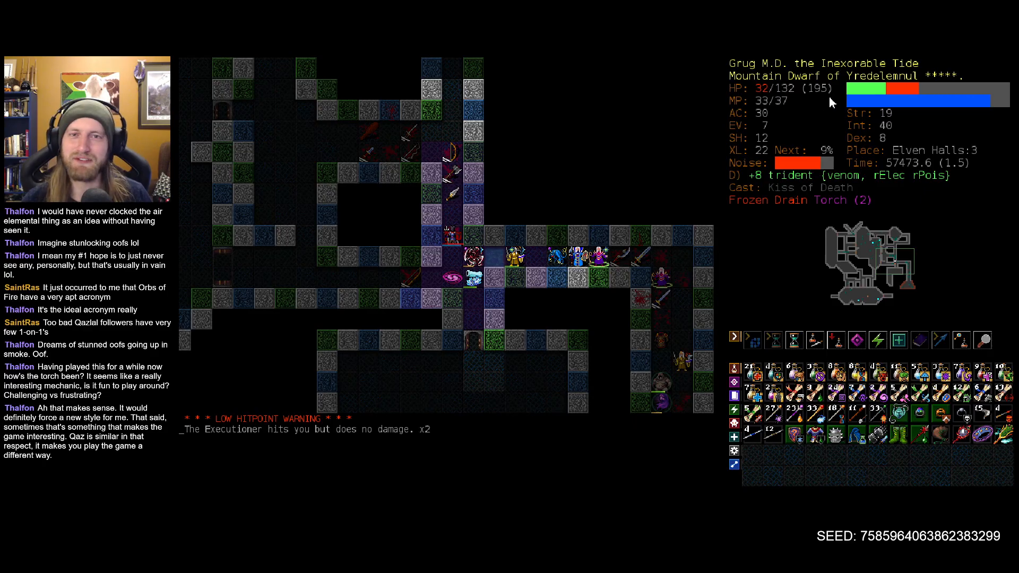
- Read the scroll of blinking from the scroll list and dismiss the Executioner's description
{"action": "key", "text": "r"}
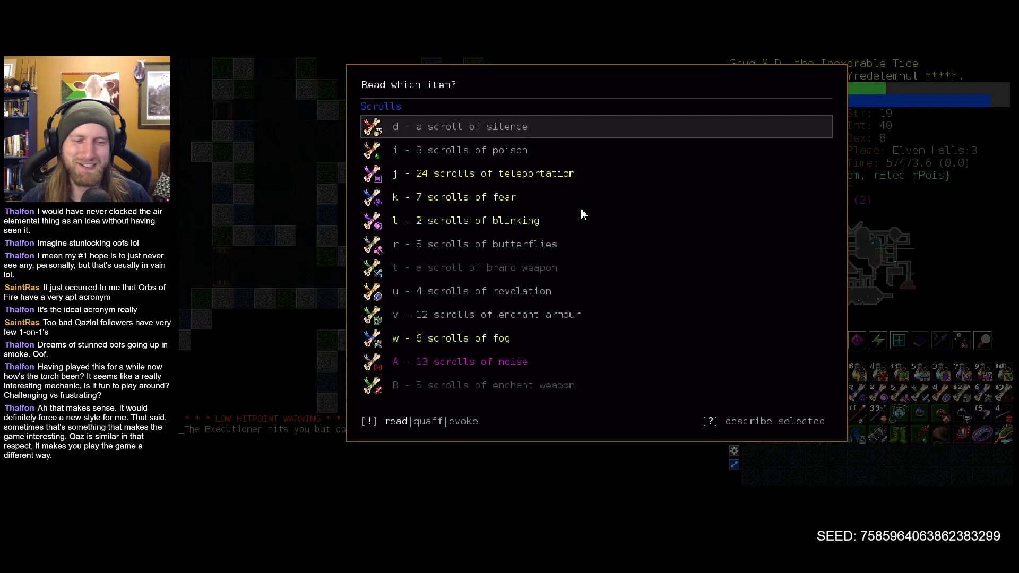
{"action": "mouse_move", "coordinate": [539, 173]}
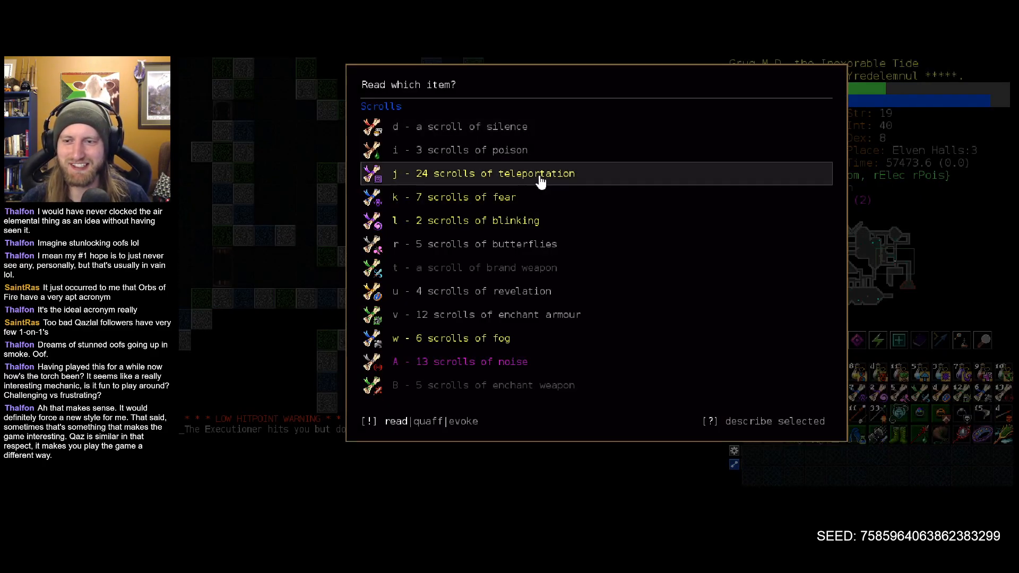
{"action": "mouse_move", "coordinate": [541, 221]}
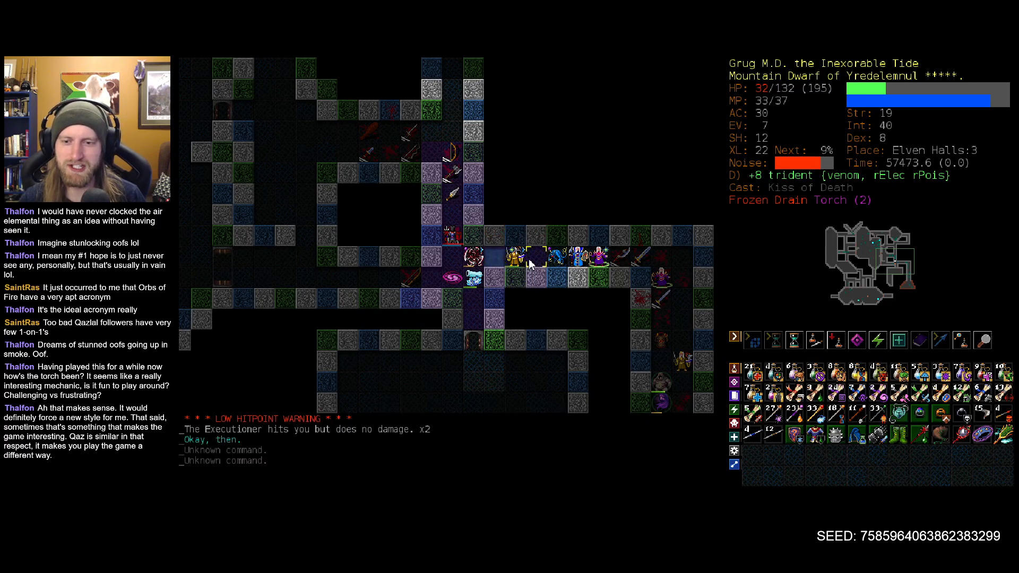
{"action": "mouse_move", "coordinate": [539, 264]}
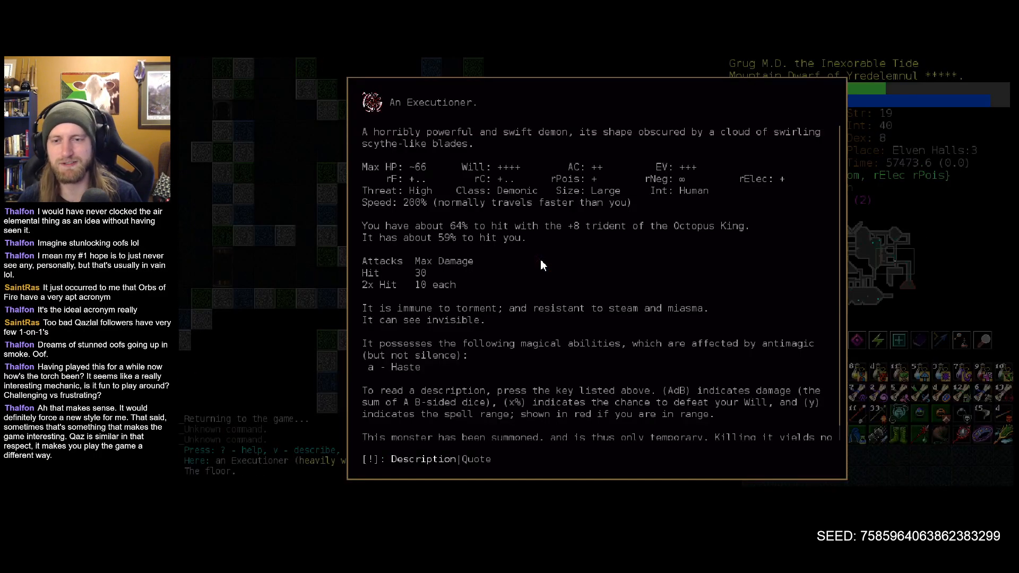
{"action": "key", "text": "Escape"}
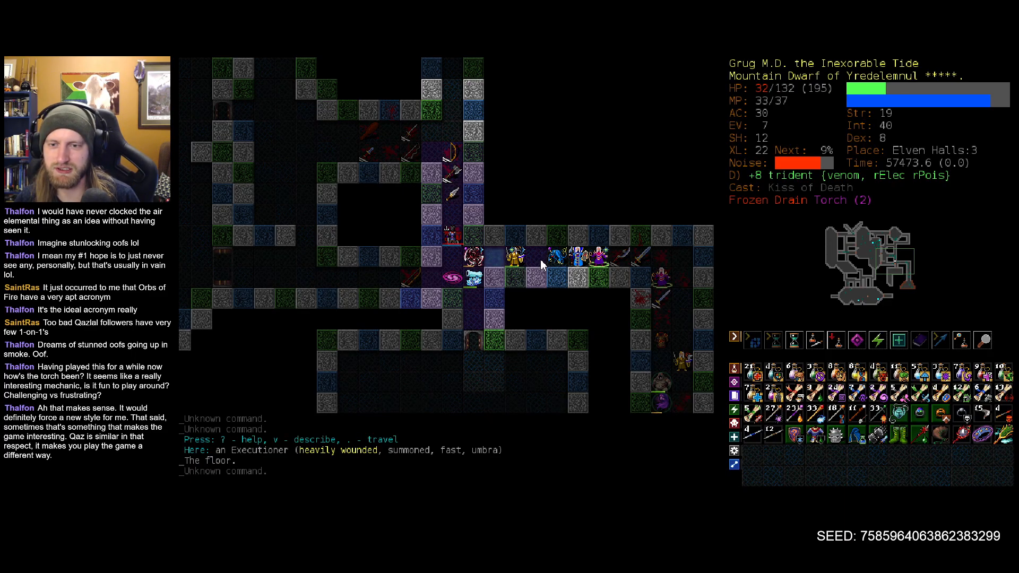
{"action": "key", "text": "r"}
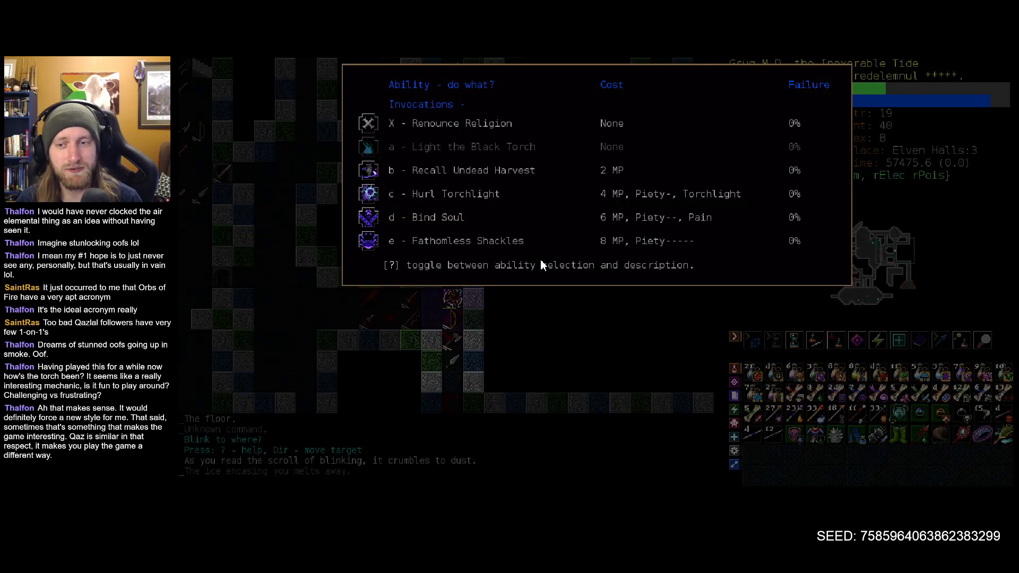
{"action": "mouse_move", "coordinate": [450, 303]}
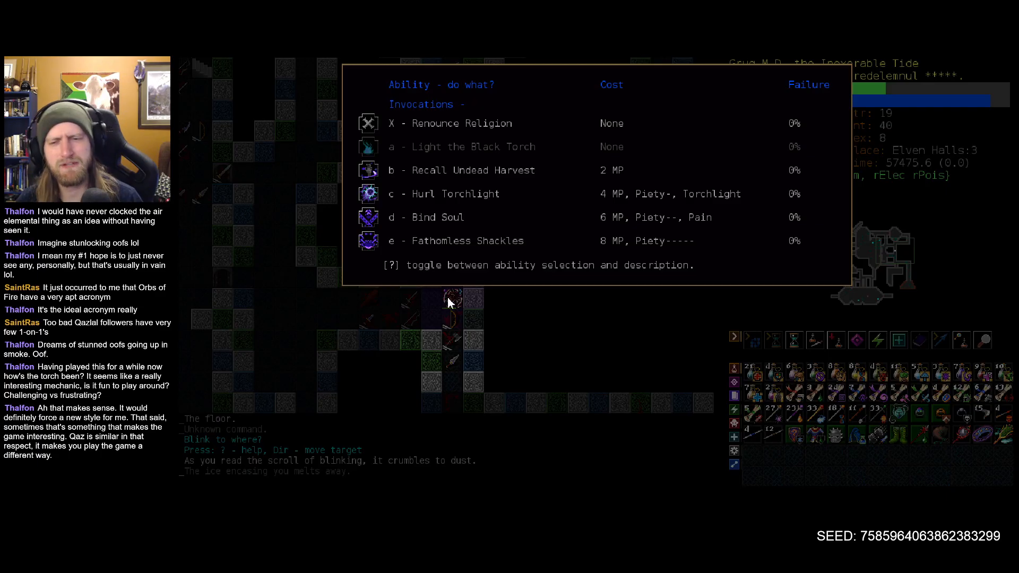
{"action": "mouse_move", "coordinate": [456, 241]}
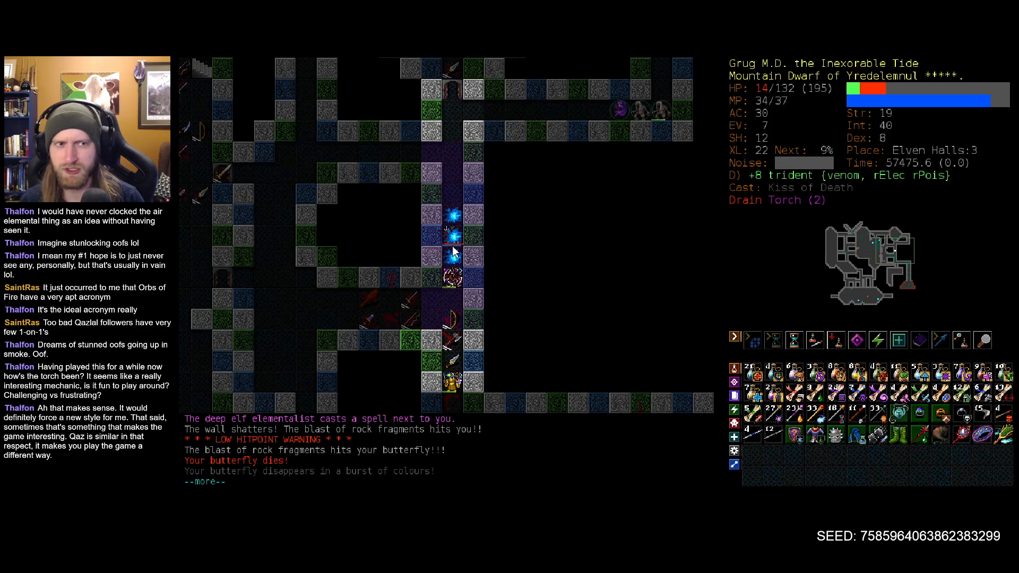
- Dismiss the pending combat messages during the deep elf fight
{"action": "key", "text": "space"}
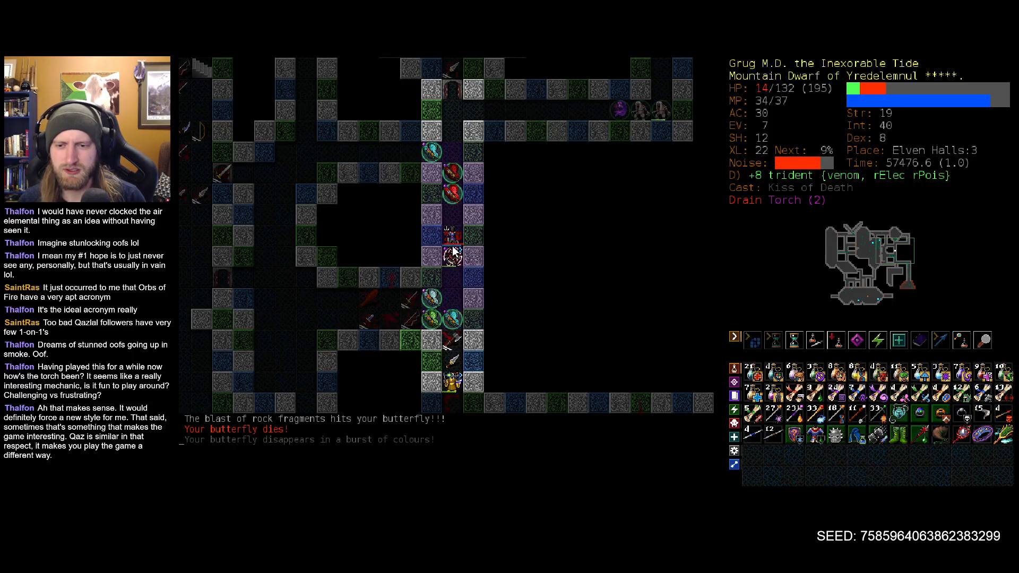
{"action": "mouse_move", "coordinate": [462, 384]}
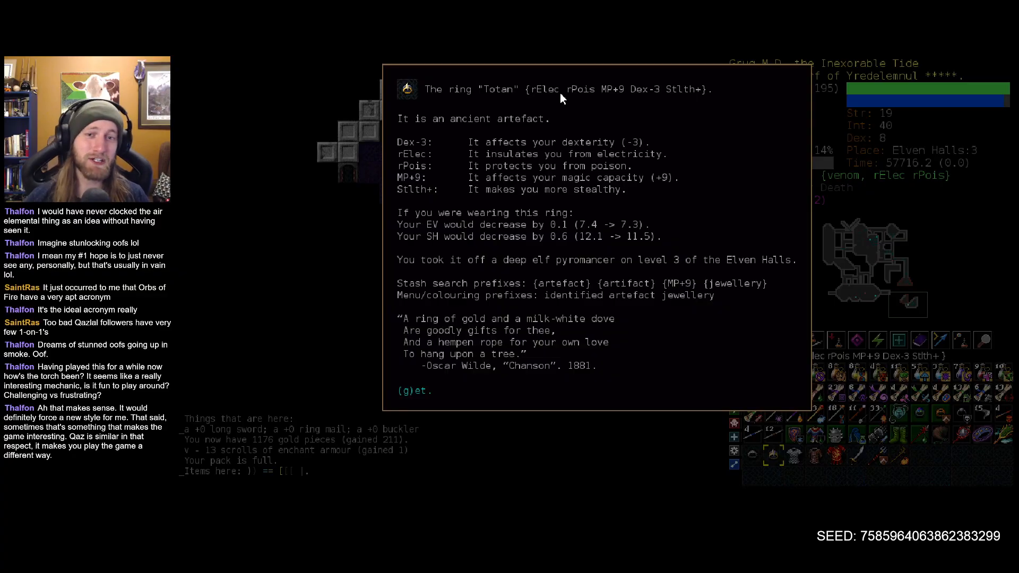
{"action": "mouse_move", "coordinate": [592, 97]}
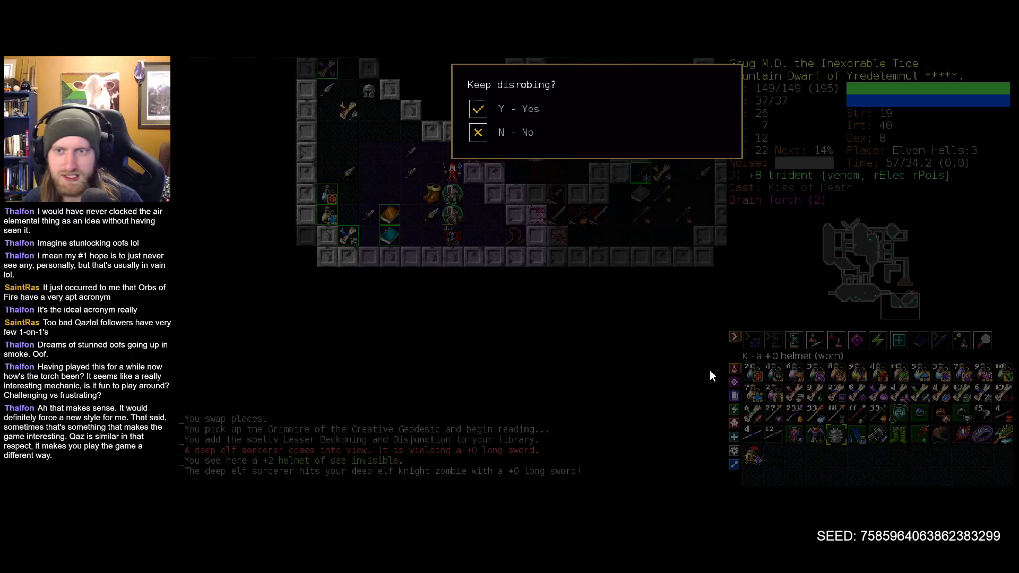
- Answer 'no' to the keep-removing-armour prompt before looting
{"action": "key", "text": "n"}
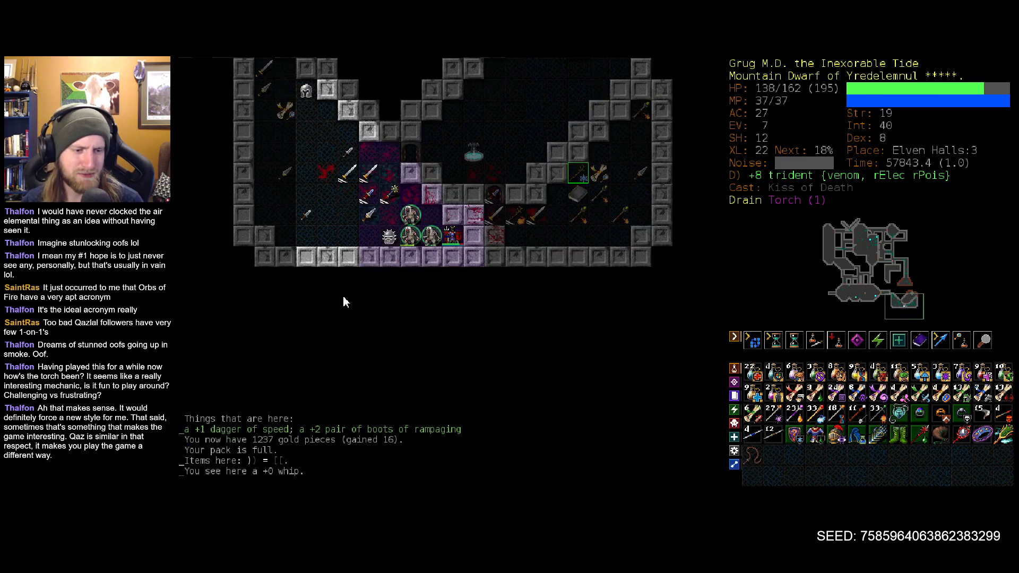
{"action": "left_click", "coordinate": [837, 435]}
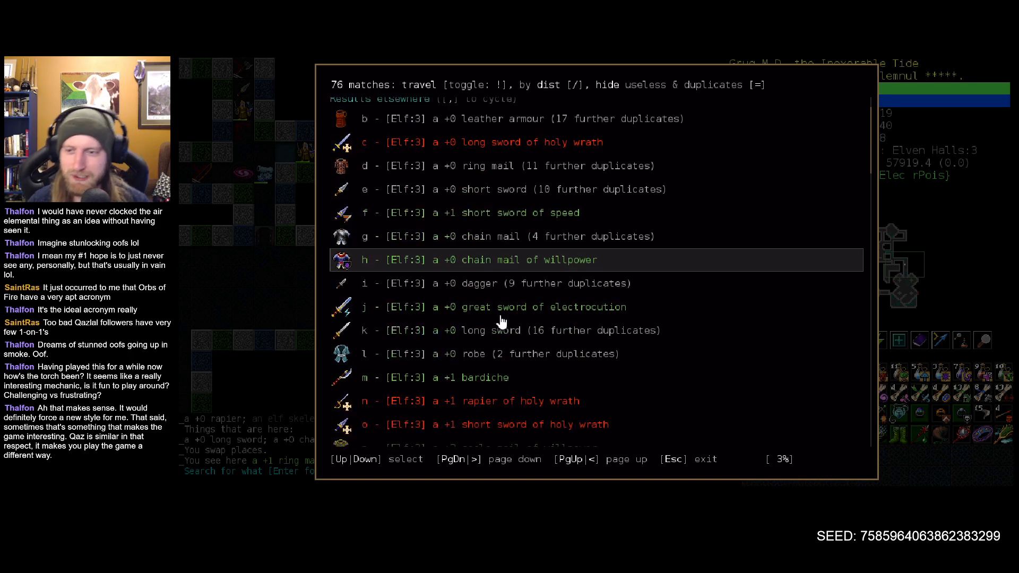
- Browse down through the remembered-item search results and close them
{"action": "scroll", "scroll_direction": "down", "scroll_amount": 3}
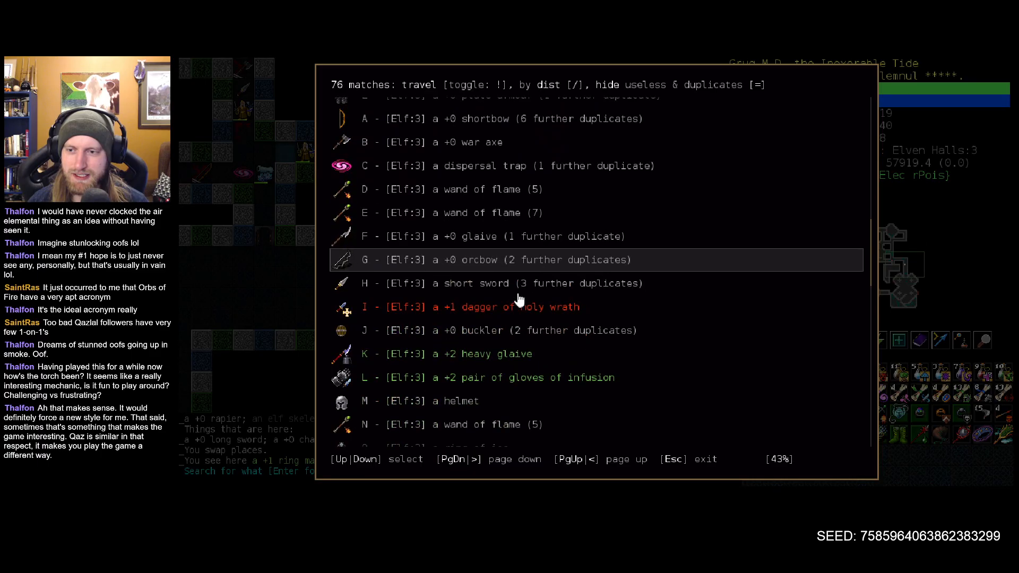
{"action": "scroll", "scroll_direction": "down", "scroll_amount": 3}
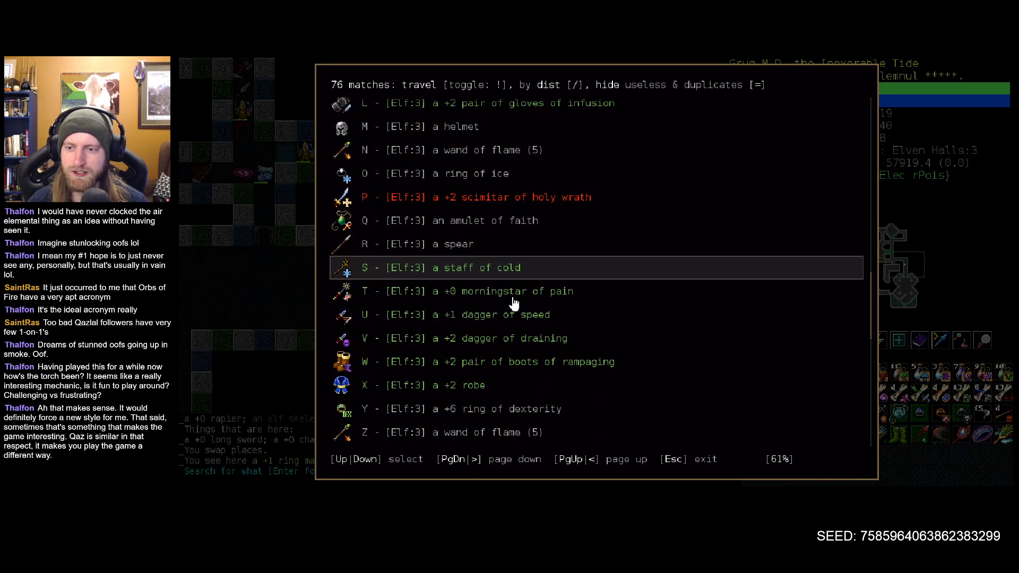
{"action": "scroll", "scroll_direction": "down", "scroll_amount": 3}
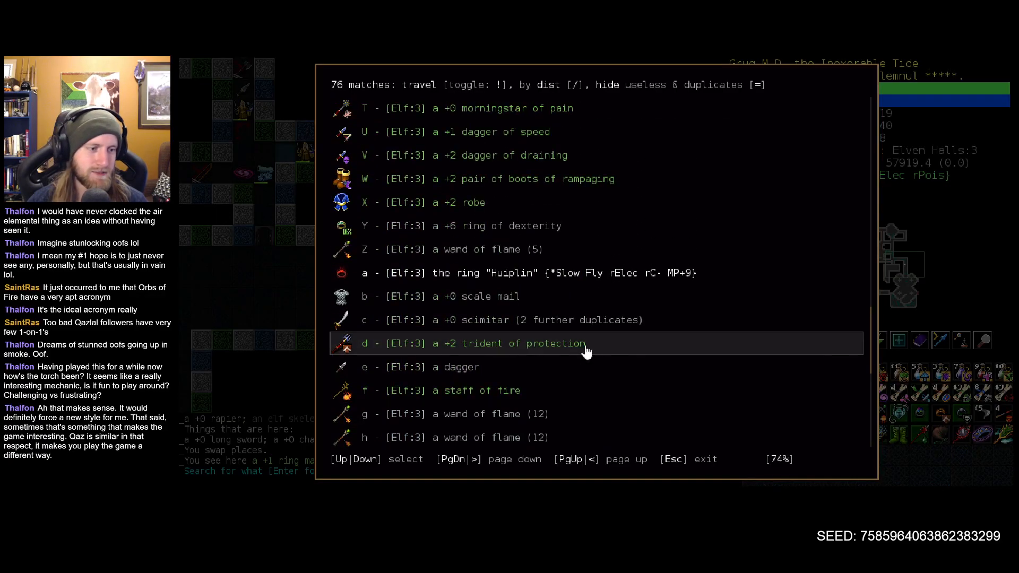
{"action": "scroll", "scroll_direction": "down", "scroll_amount": 3}
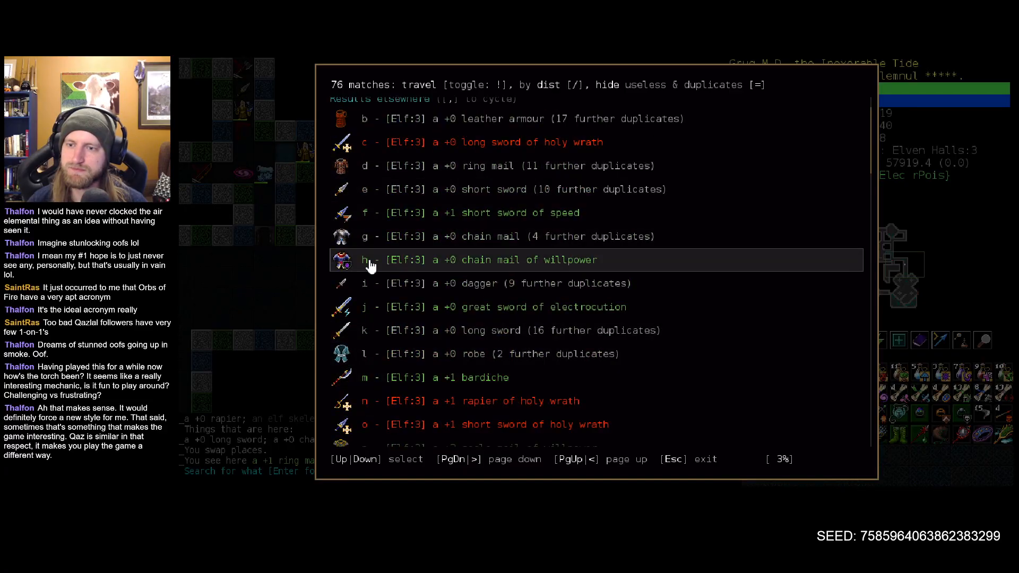
{"action": "key", "text": "Escape"}
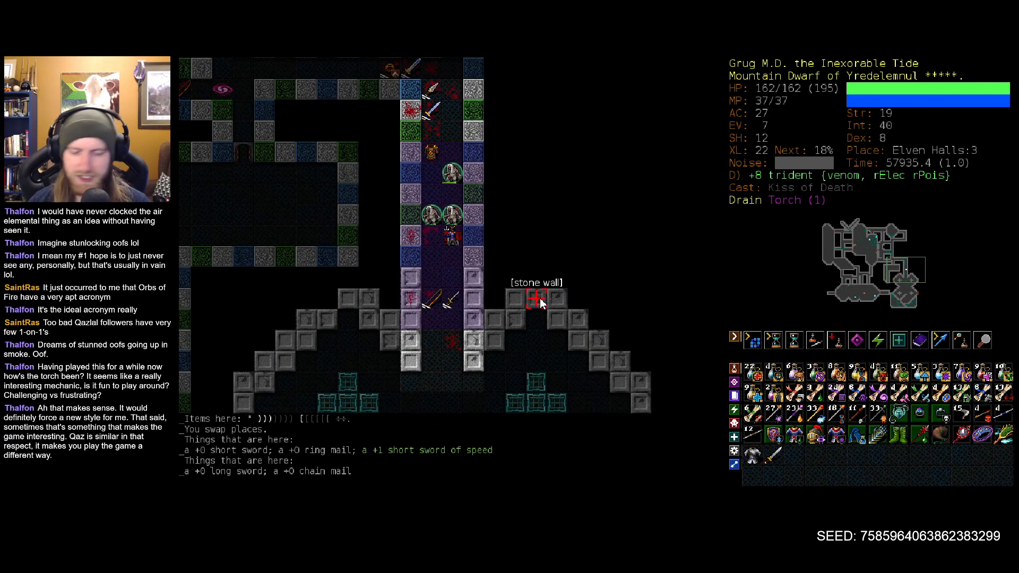
- Search the stash for 'dragon scal' and travel to the storm dragon scales on Elf:2
{"action": "type", "text": "dragon"}
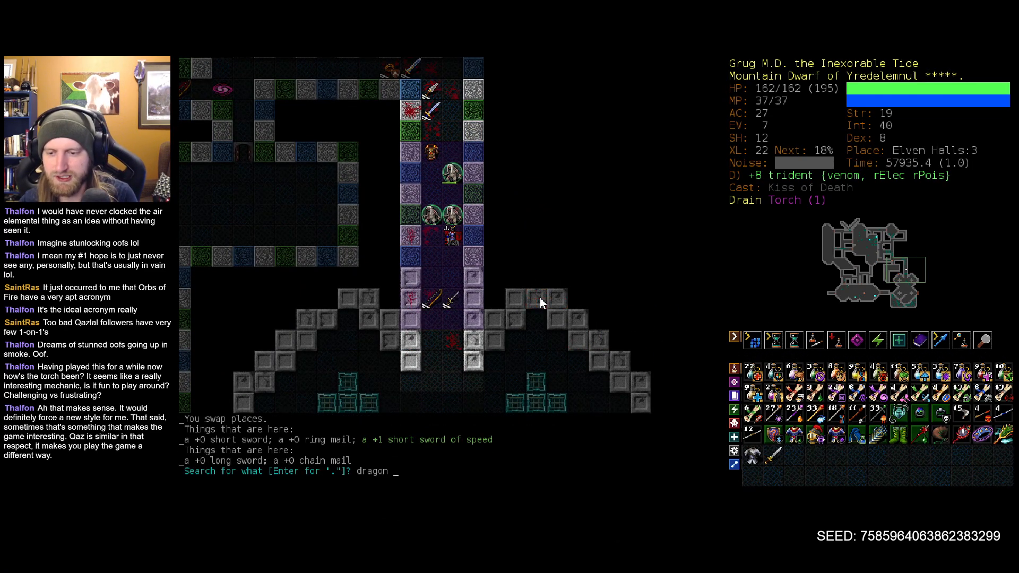
{"action": "type", "text": "scal"}
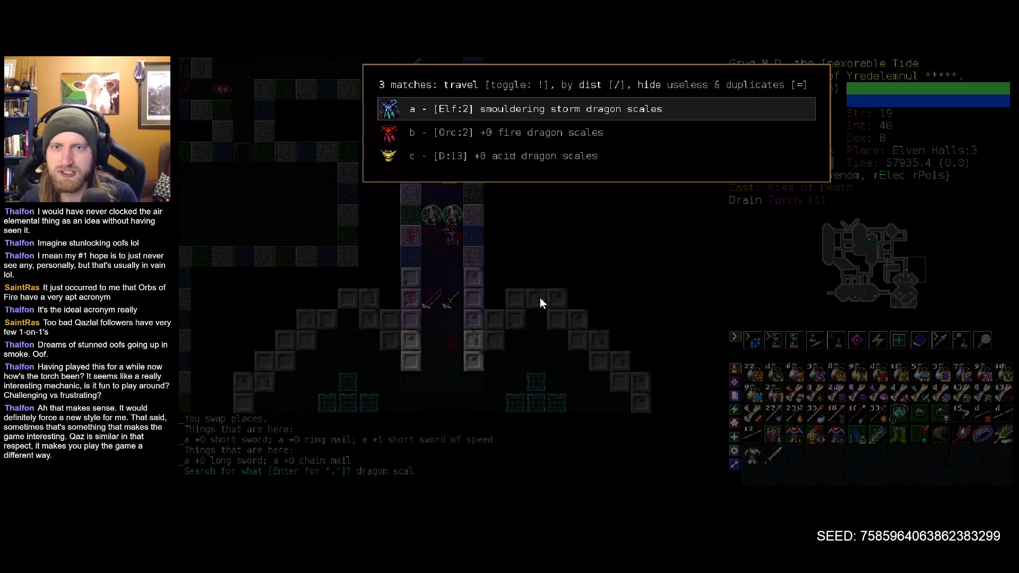
{"action": "key", "text": "Escape"}
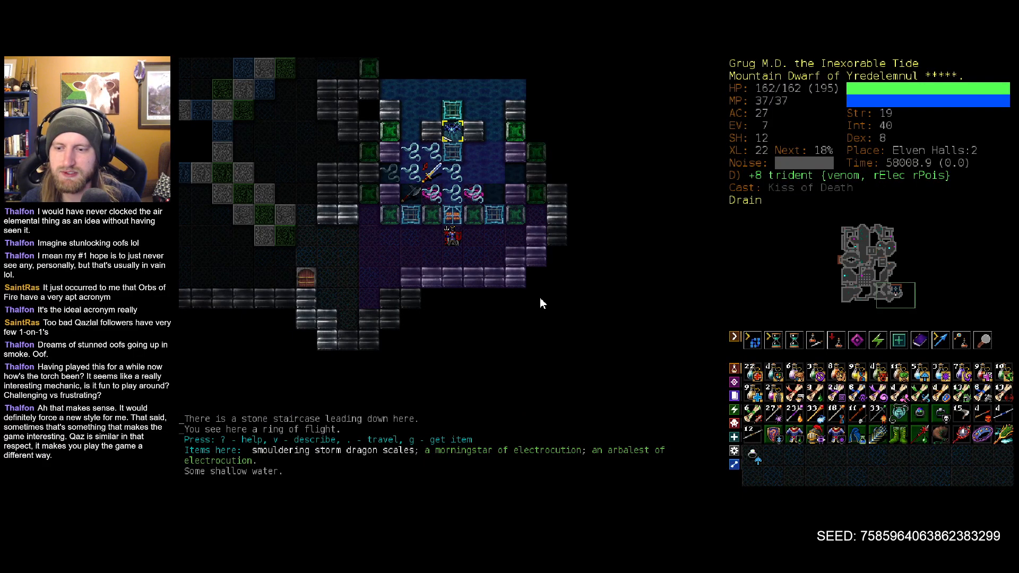
- Attack the air elemental with the trident and dismiss the combat messages
{"action": "key", "text": "v"}
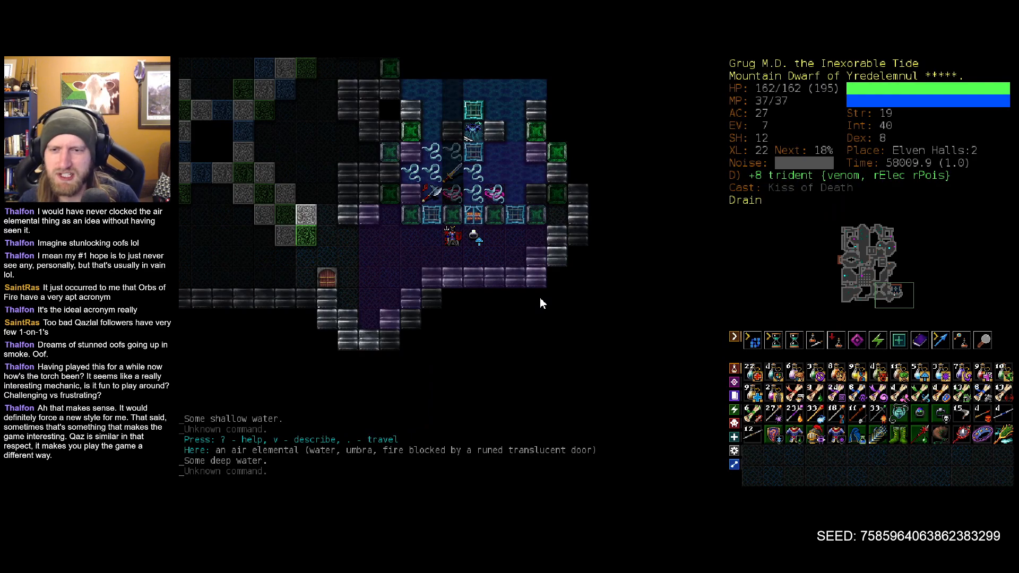
{"action": "key", "text": "a"}
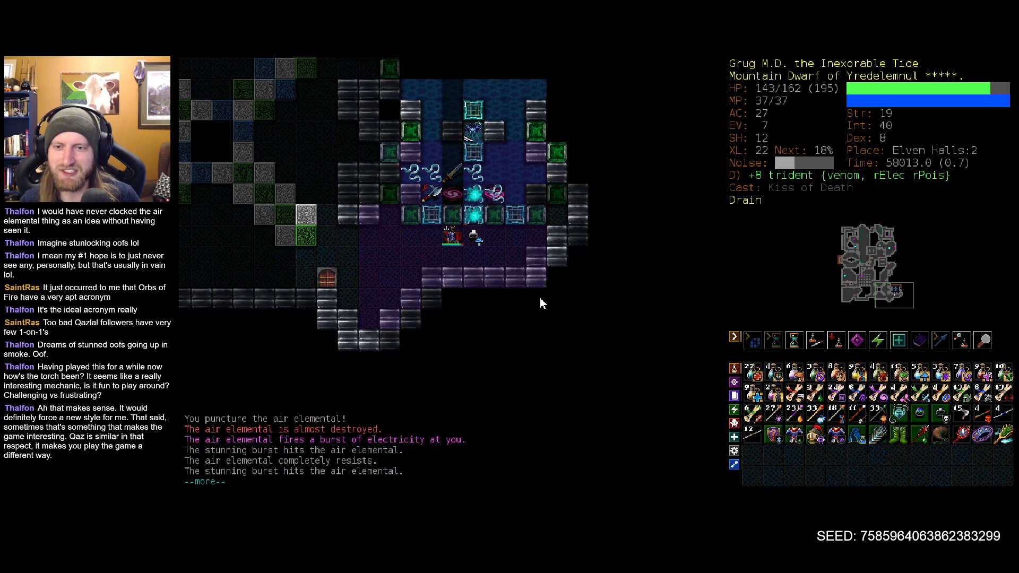
{"action": "key", "text": "space"}
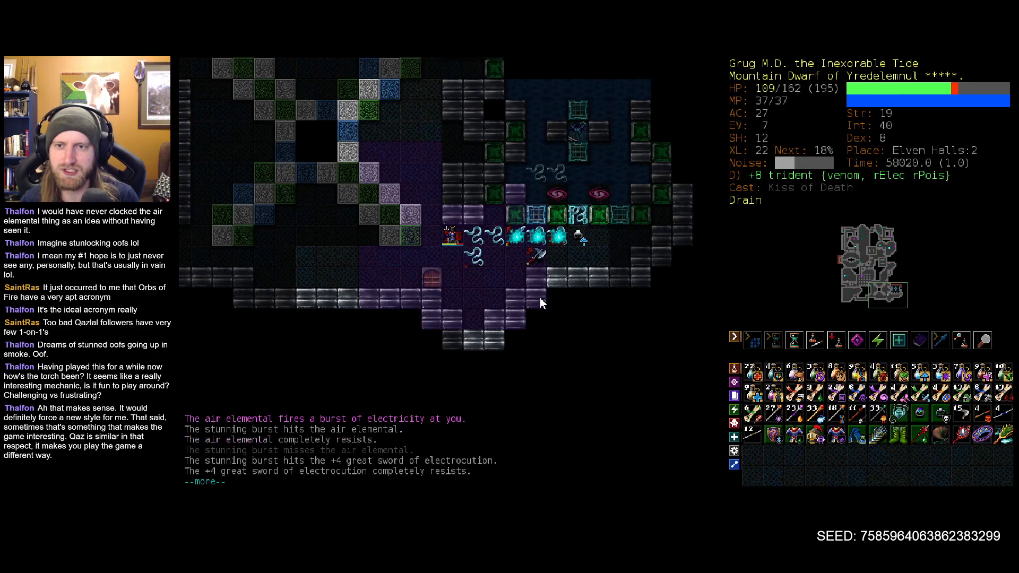
{"action": "key", "text": "space"}
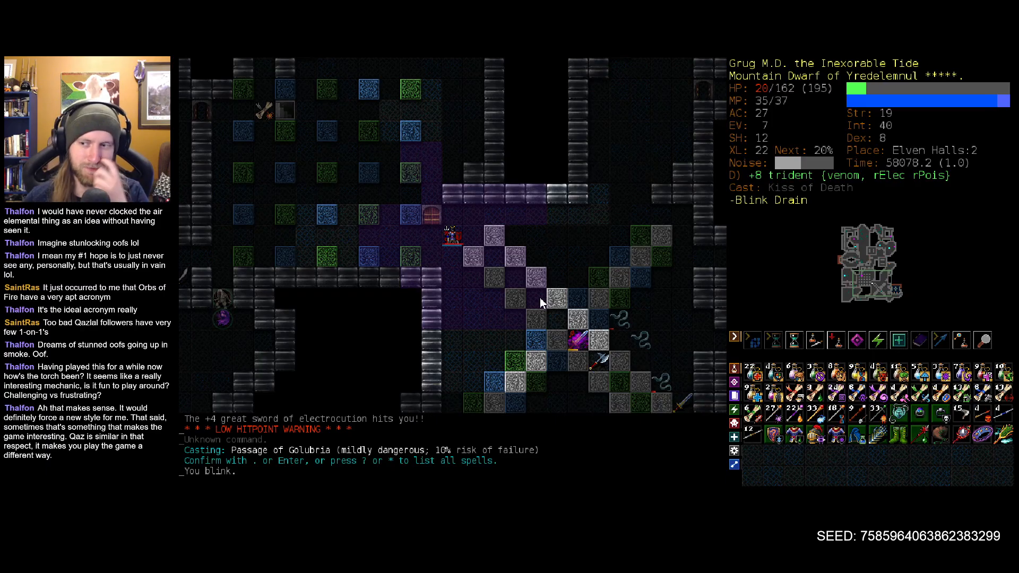
- Retreat from the fight and rest until HP recovers
{"action": "key", "text": "v"}
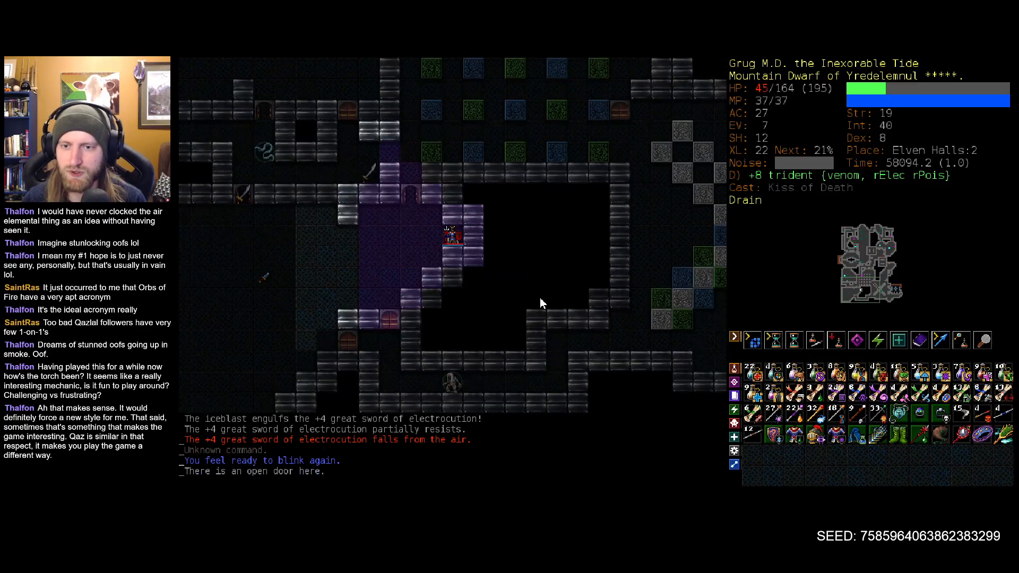
{"action": "key", "text": "5"}
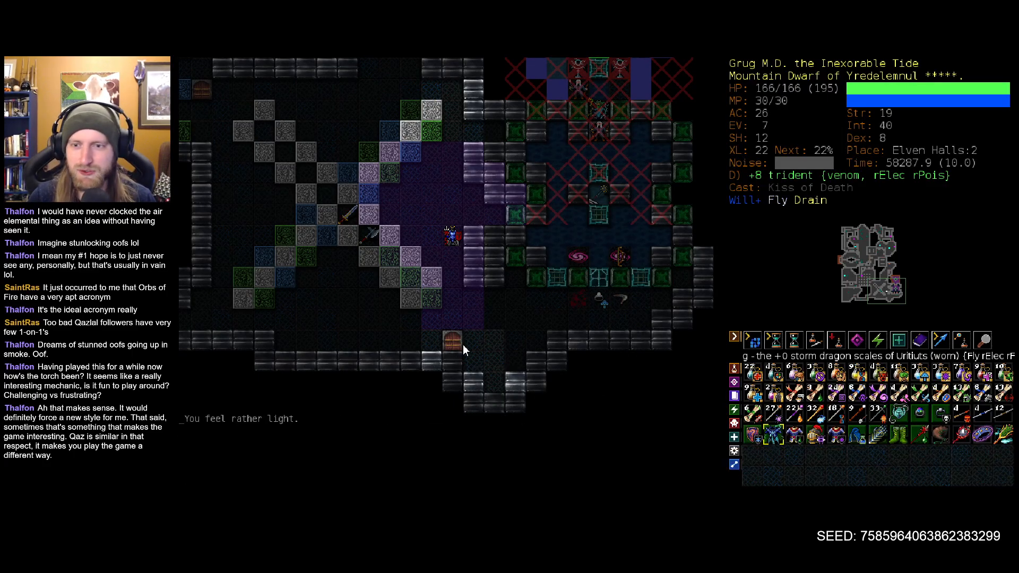
- Check the character overview with %, then move on to the memorise list
{"action": "key", "text": "%"}
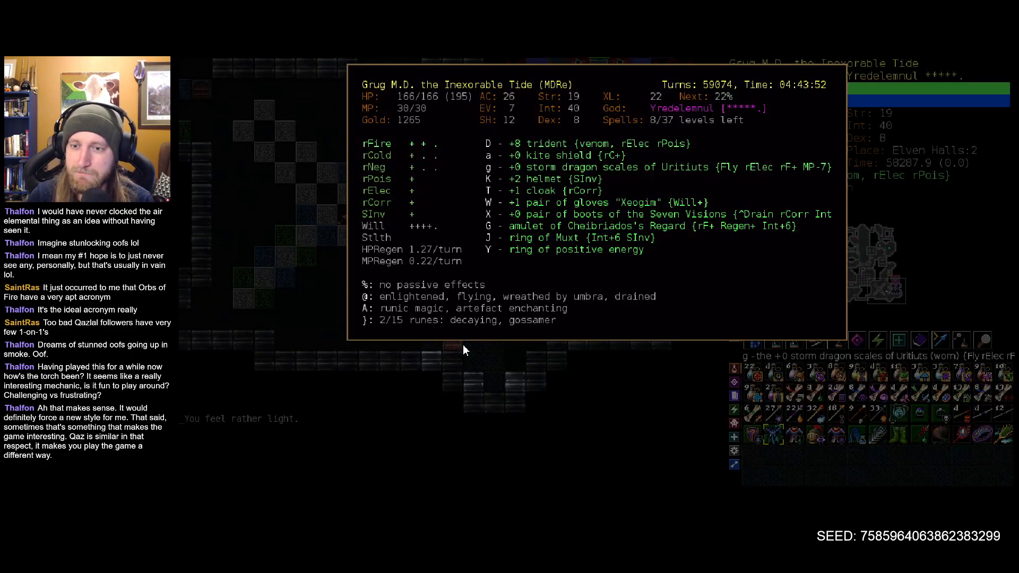
{"action": "key", "text": "Escape"}
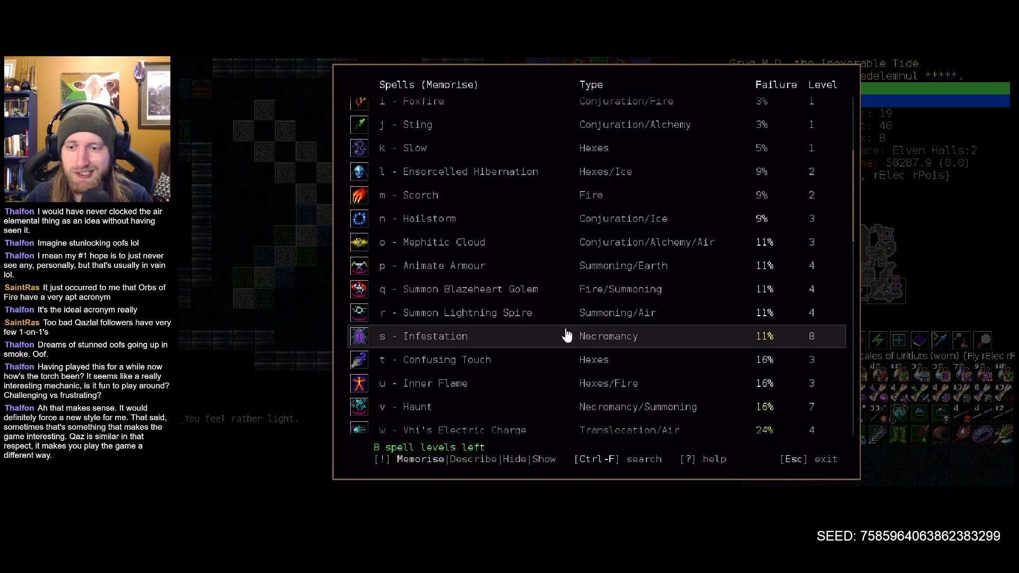
{"action": "mouse_move", "coordinate": [564, 312]}
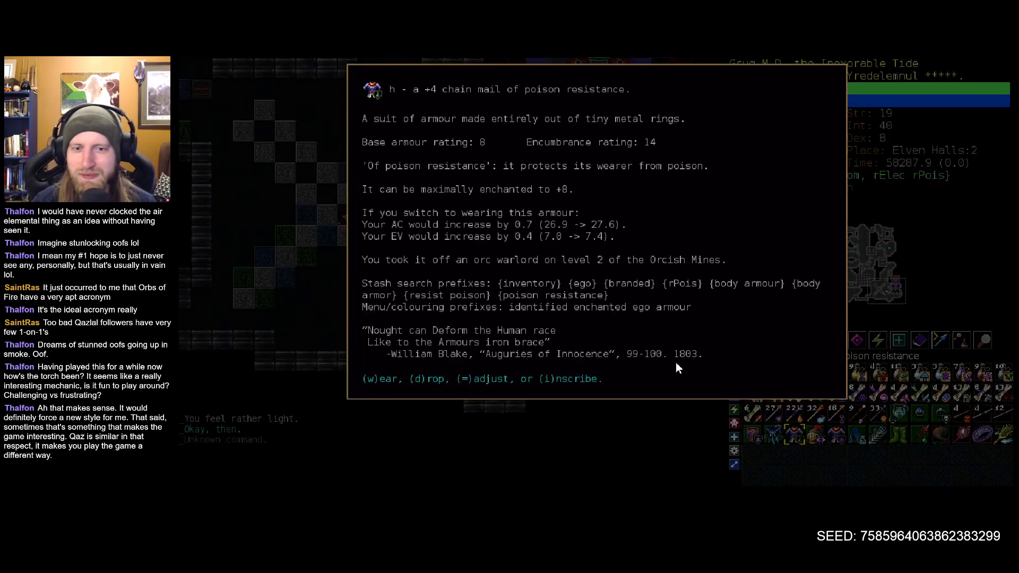
- Drop the chain mail of poison resistance and read a scroll of enchant armour
{"action": "key", "text": "Escape"}
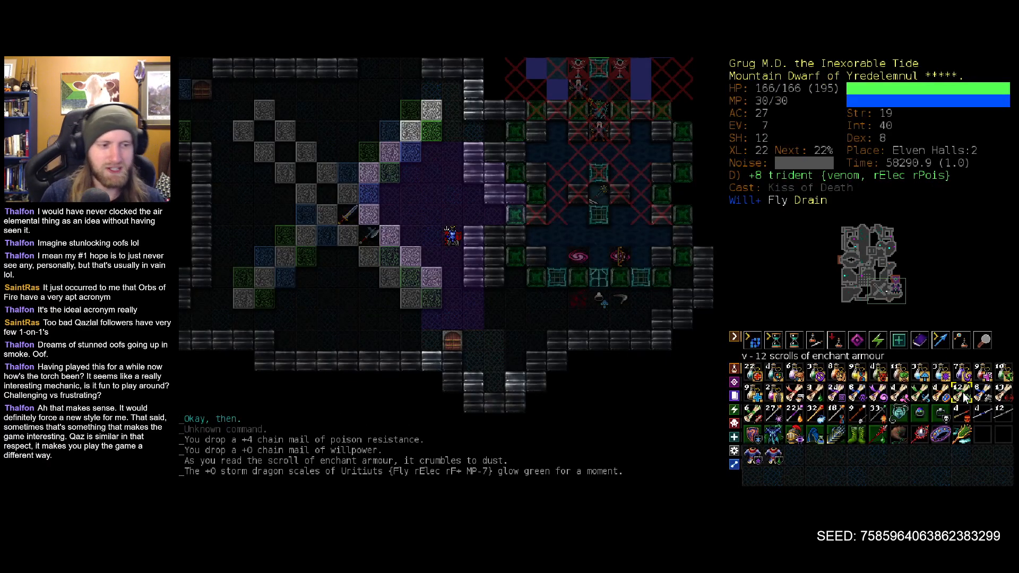
{"action": "key", "text": "r"}
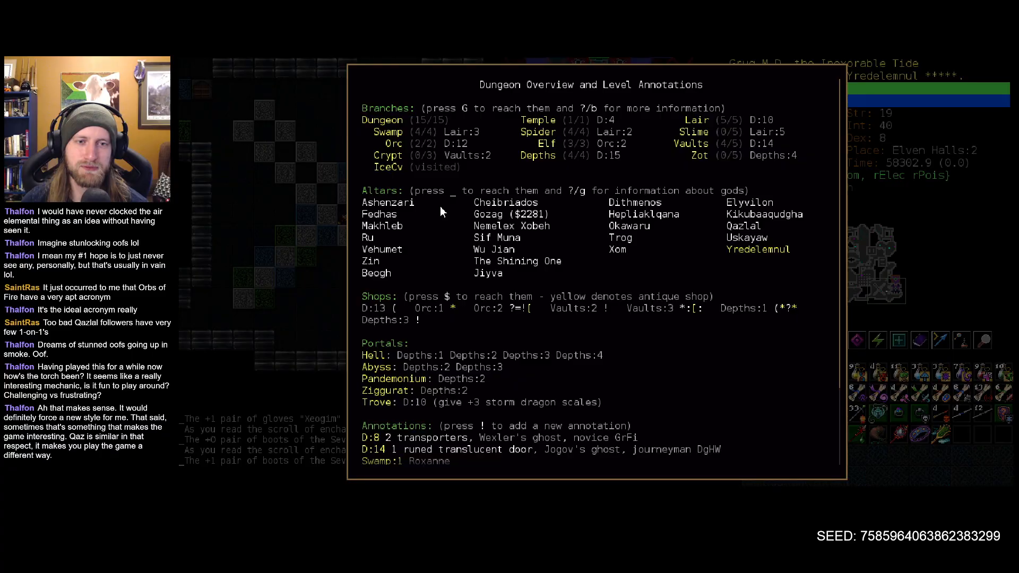
{"action": "key", "text": "Escape"}
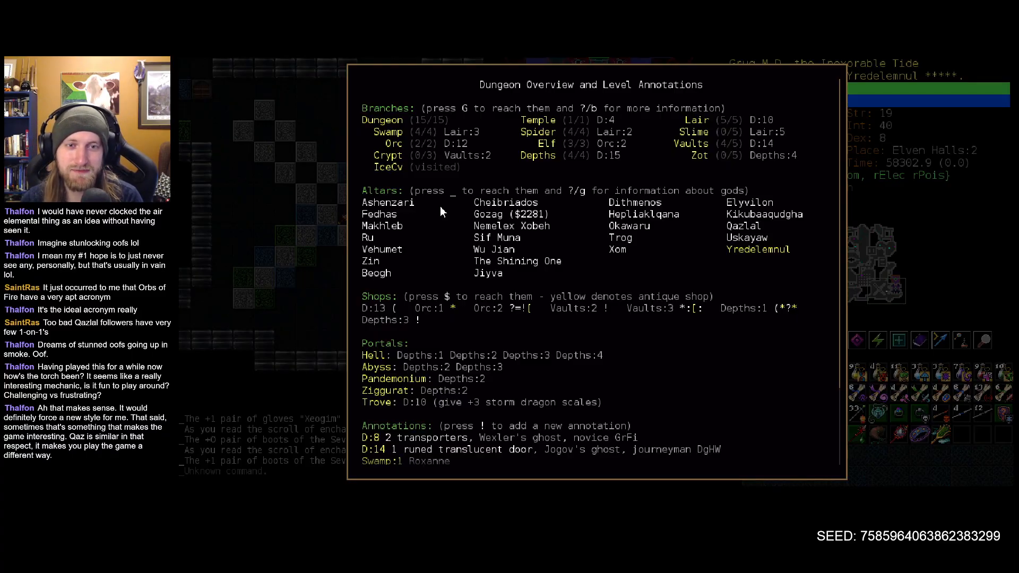
{"action": "key", "text": "Escape"}
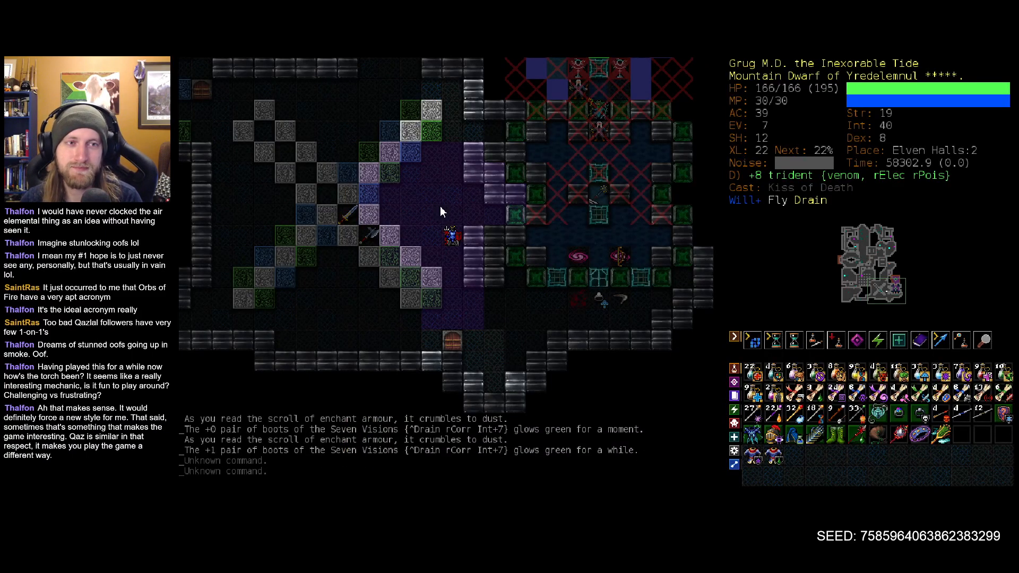
- Quaff the potion of haste after reaching Vaults:4
{"action": "key", "text": "a"}
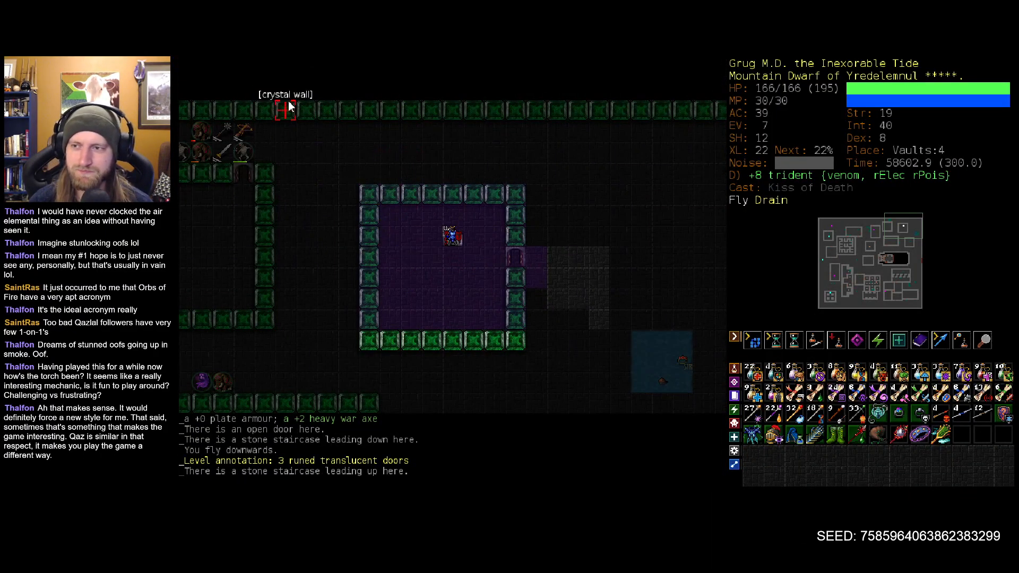
{"action": "mouse_move", "coordinate": [283, 110]}
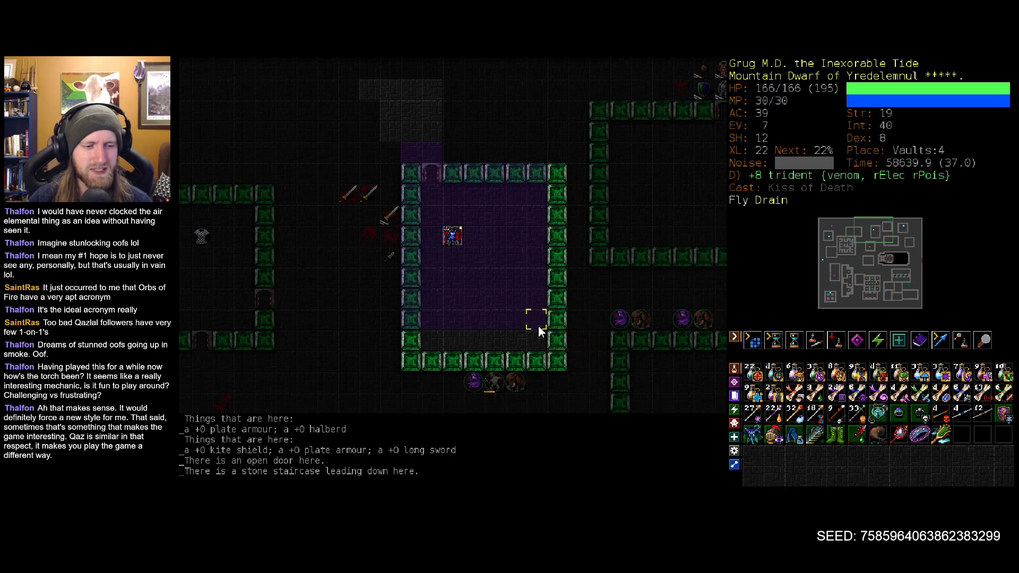
{"action": "mouse_move", "coordinate": [497, 315]}
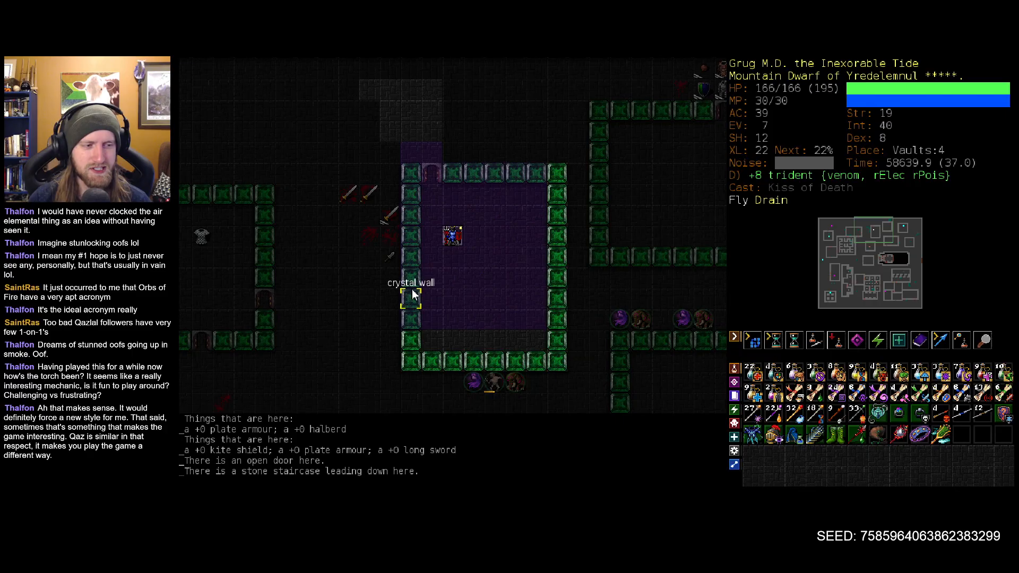
{"action": "mouse_move", "coordinate": [494, 264]}
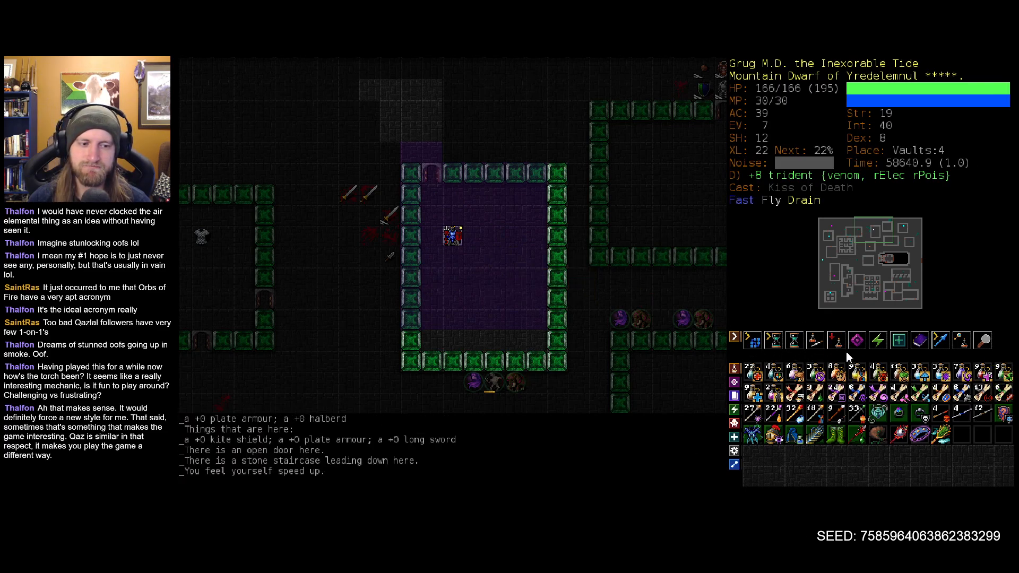
{"action": "mouse_move", "coordinate": [468, 188]}
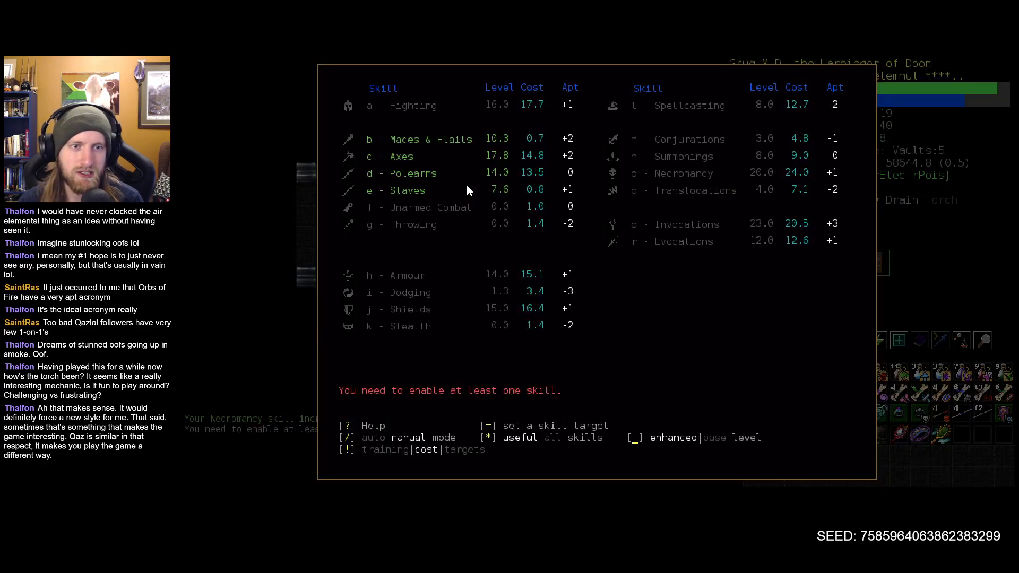
- Review the skills and memorisable spell screens on Vaults:5, then leave them
{"action": "left_click", "coordinate": [639, 224]}
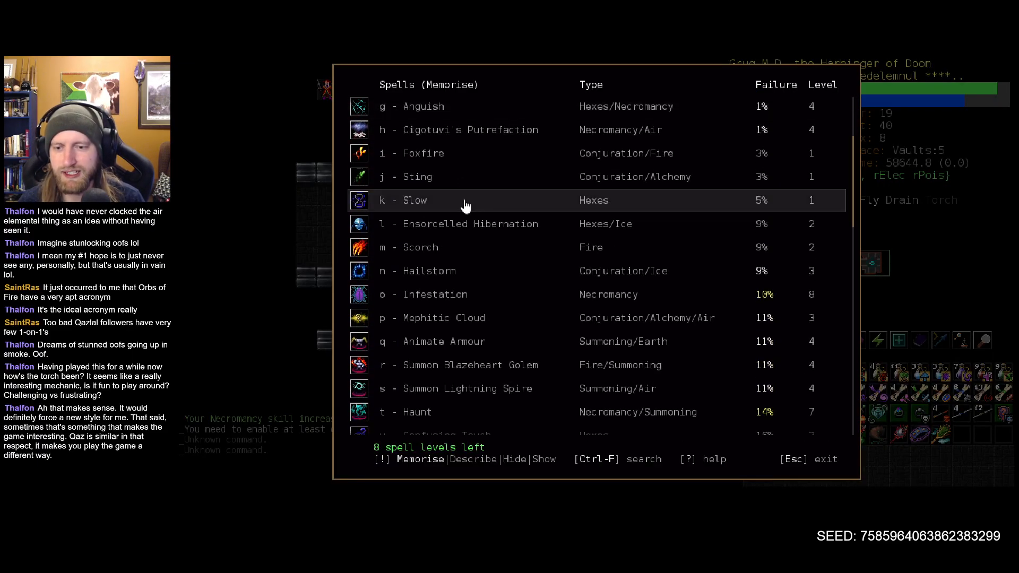
{"action": "mouse_move", "coordinate": [490, 341]}
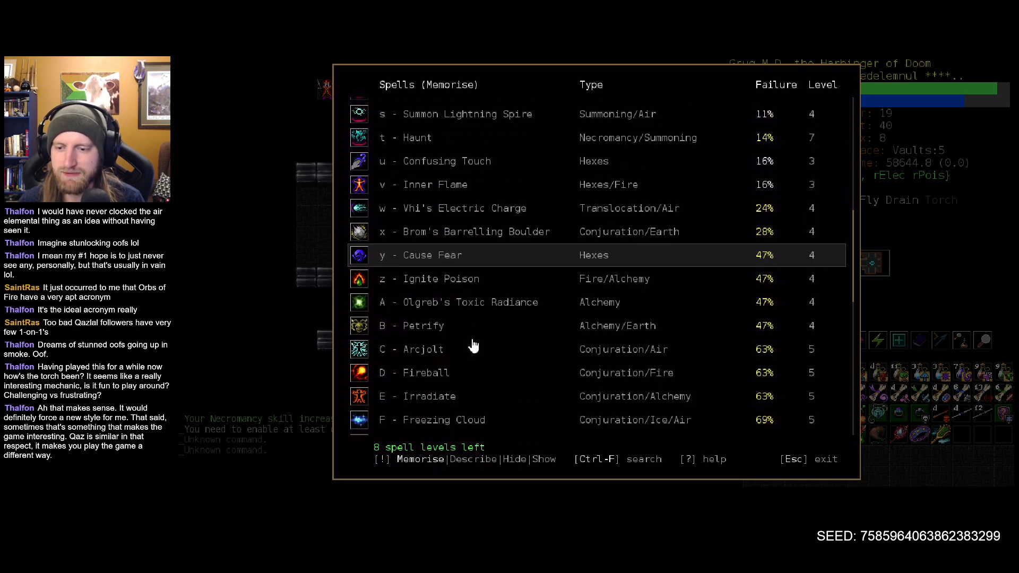
{"action": "key", "text": "Escape"}
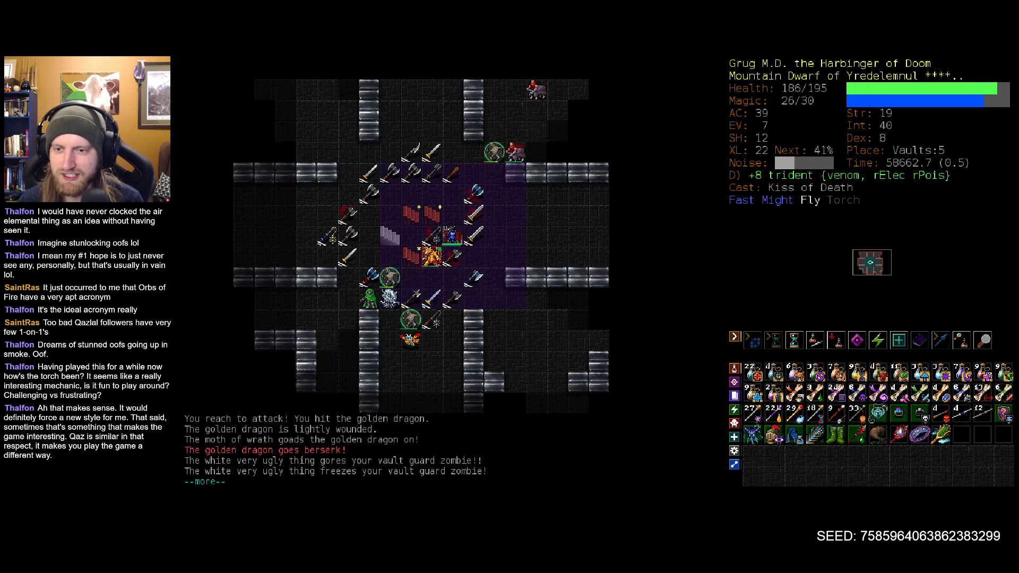
- Acknowledge the message after lifting Yredelemnul's Black Torch as servants arrive
{"action": "key", "text": "space"}
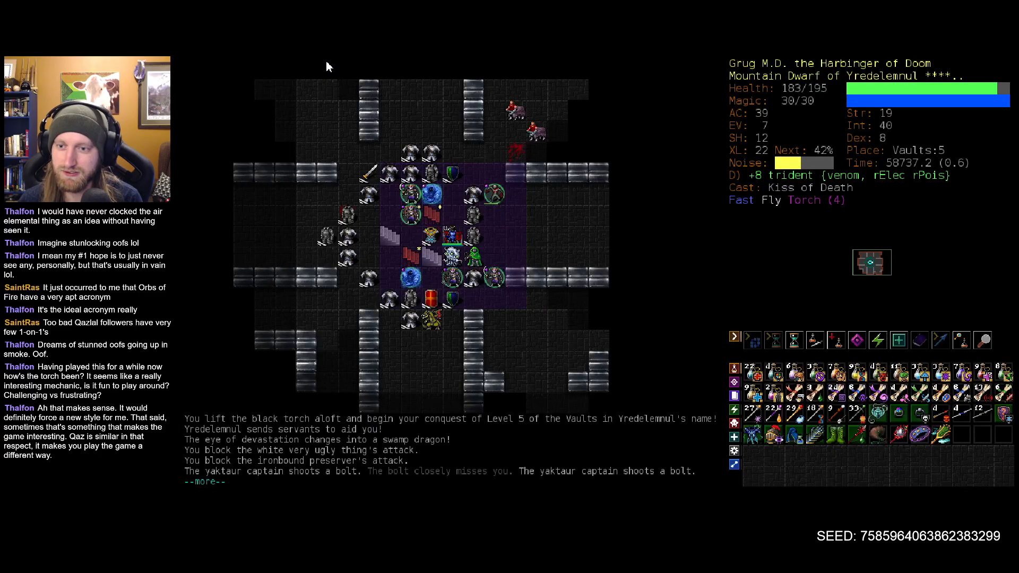
- Acknowledge the message as the tengu reaver destroys the fire giant zombie
{"action": "key", "text": "space"}
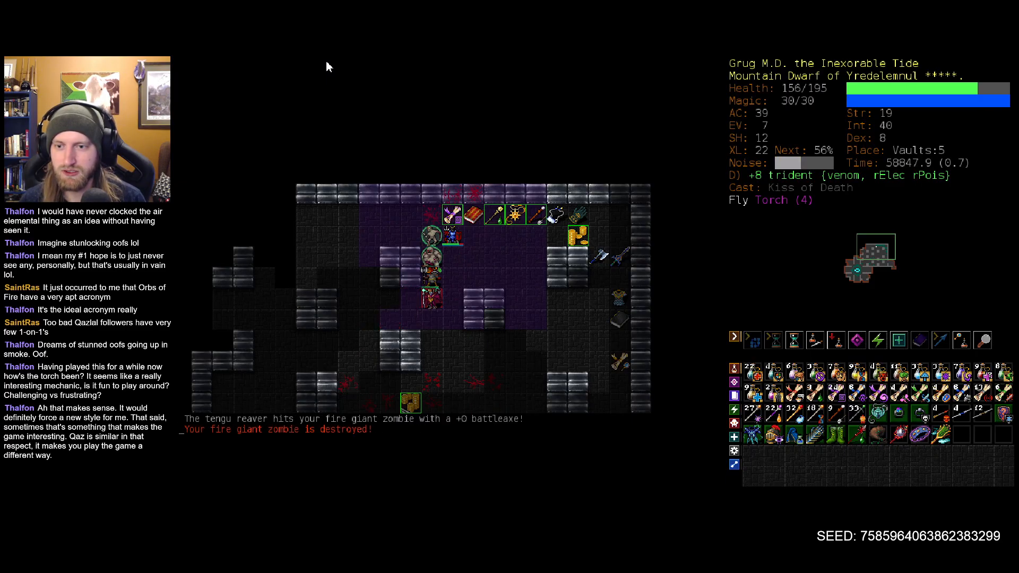
- Use abilities and evoke against the Vaults:5 crowd until the ironbound convoker zombie falls
{"action": "key", "text": "a"}
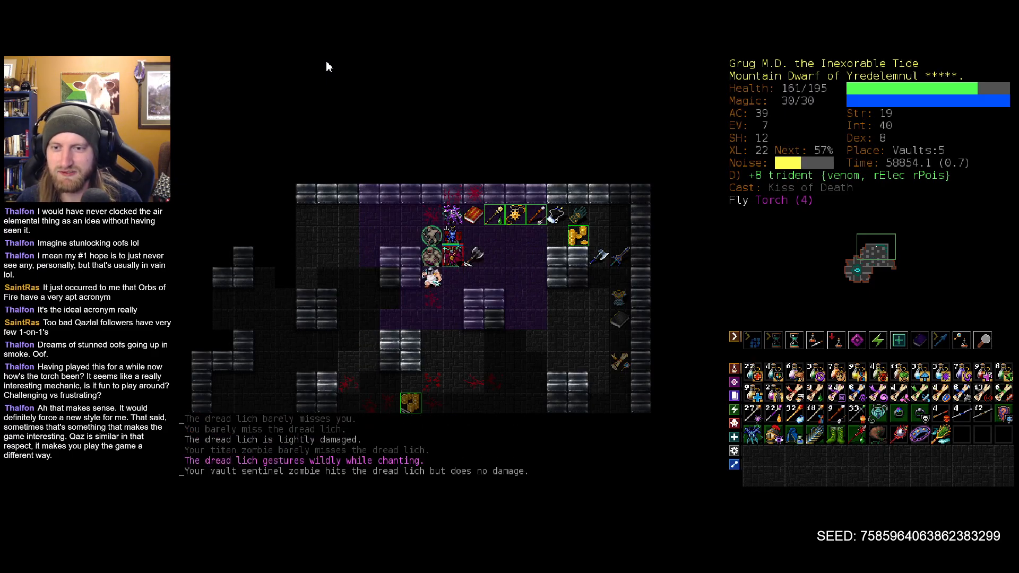
{"action": "key", "text": "a"}
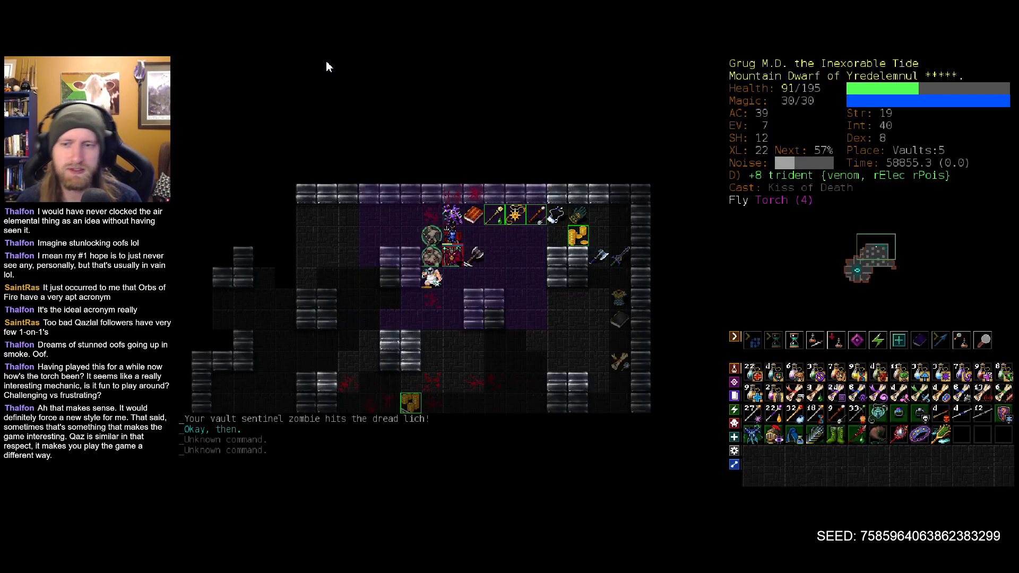
{"action": "key", "text": "v"}
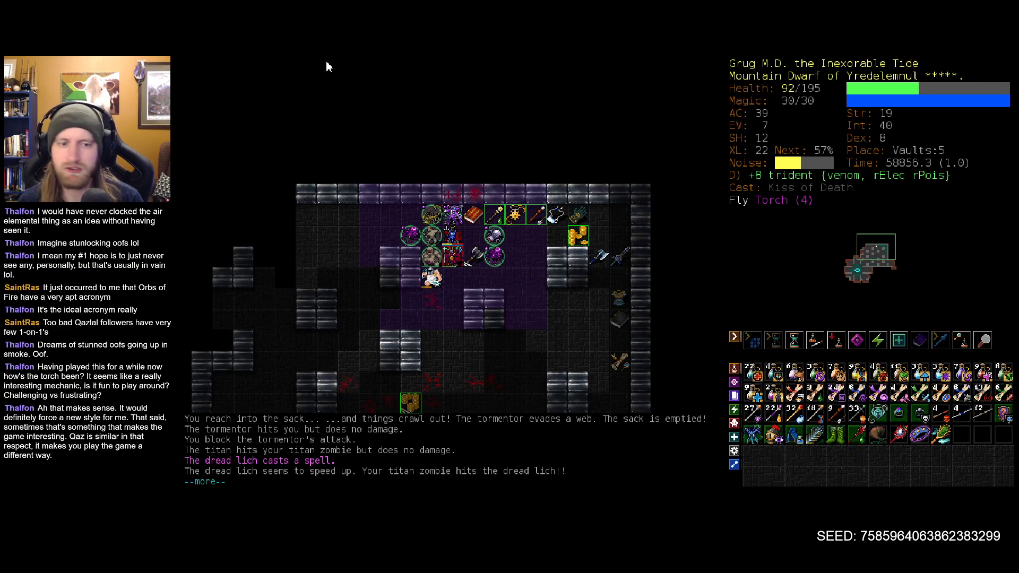
{"action": "key", "text": "space"}
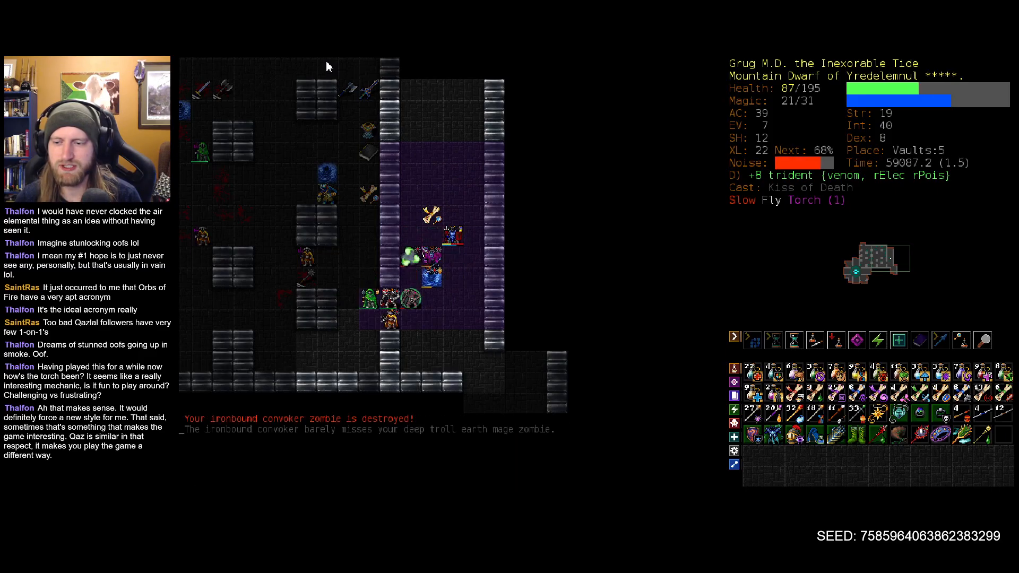
- Fire an Iceblast at the ironbound convoker and acknowledge the explosion messages
{"action": "key", "text": "v"}
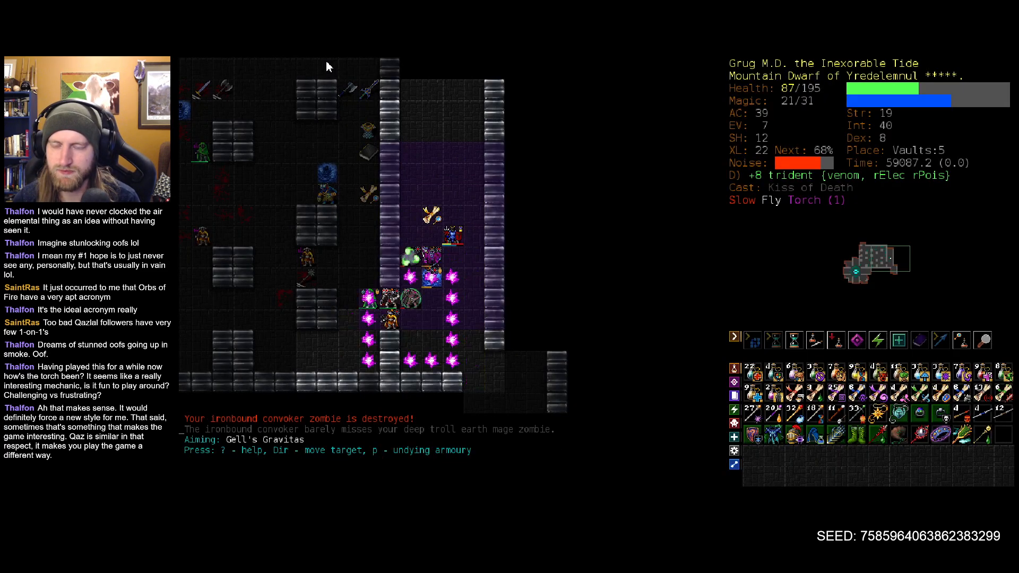
{"action": "key", "text": "v"}
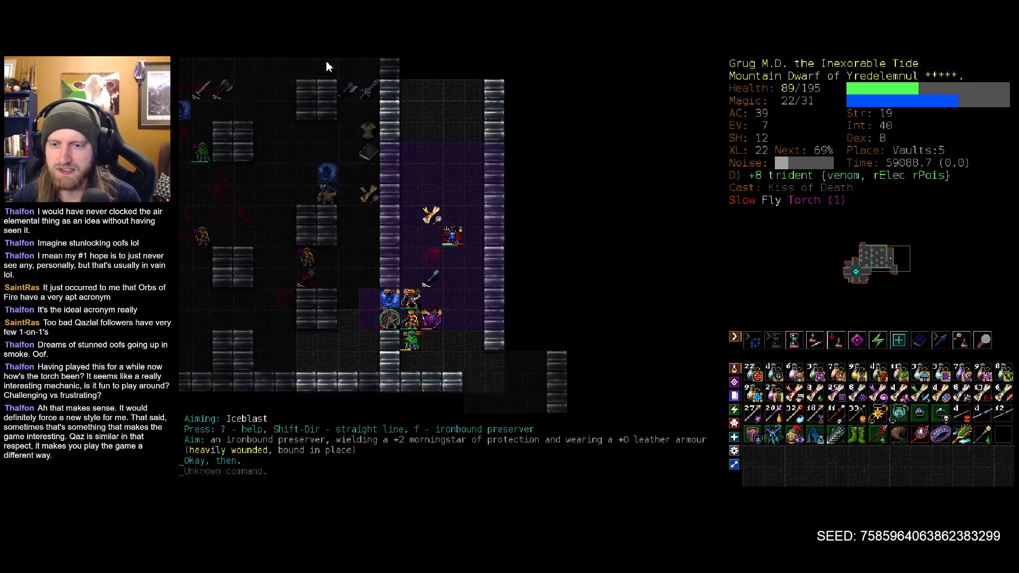
{"action": "key", "text": "f"}
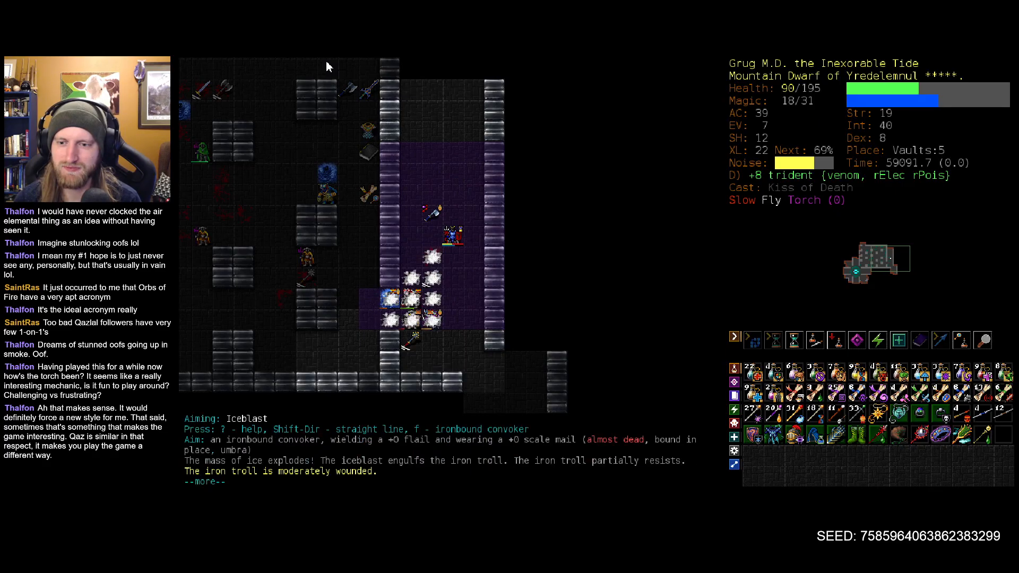
{"action": "key", "text": "v"}
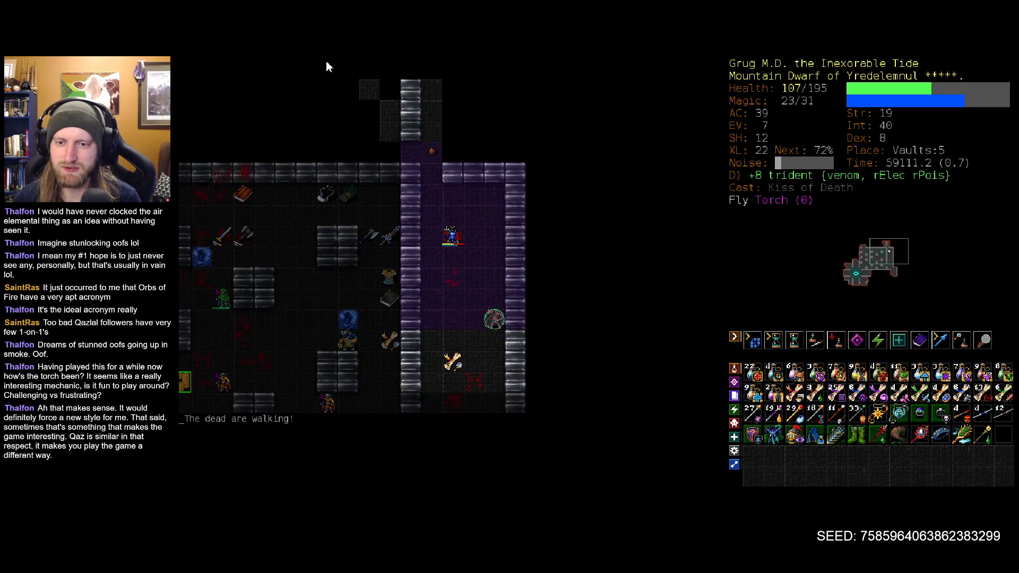
- Advance into the vault and fight until the vault guard dies, acknowledging the messages
{"action": "key", "text": "5"}
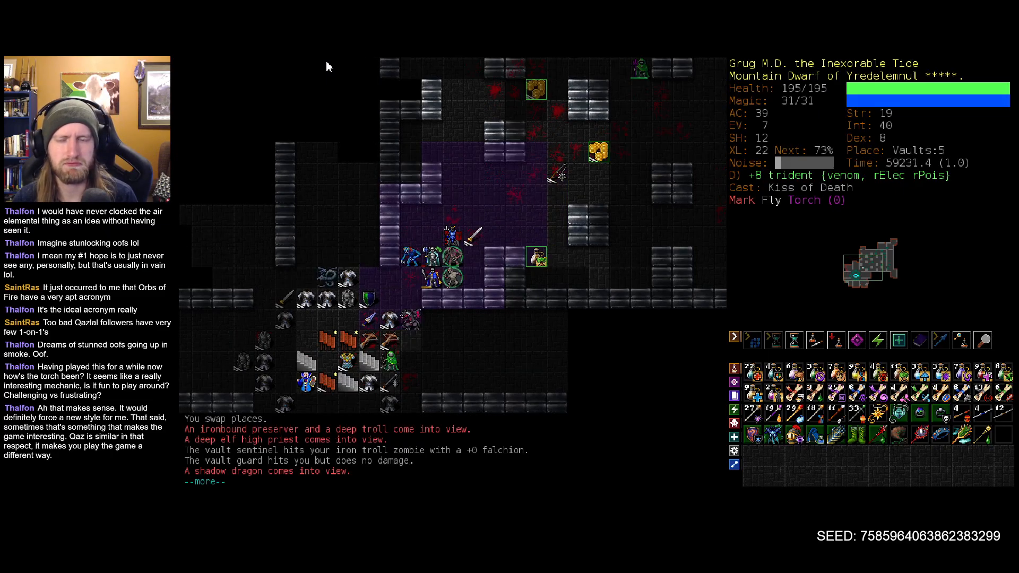
{"action": "key", "text": "space"}
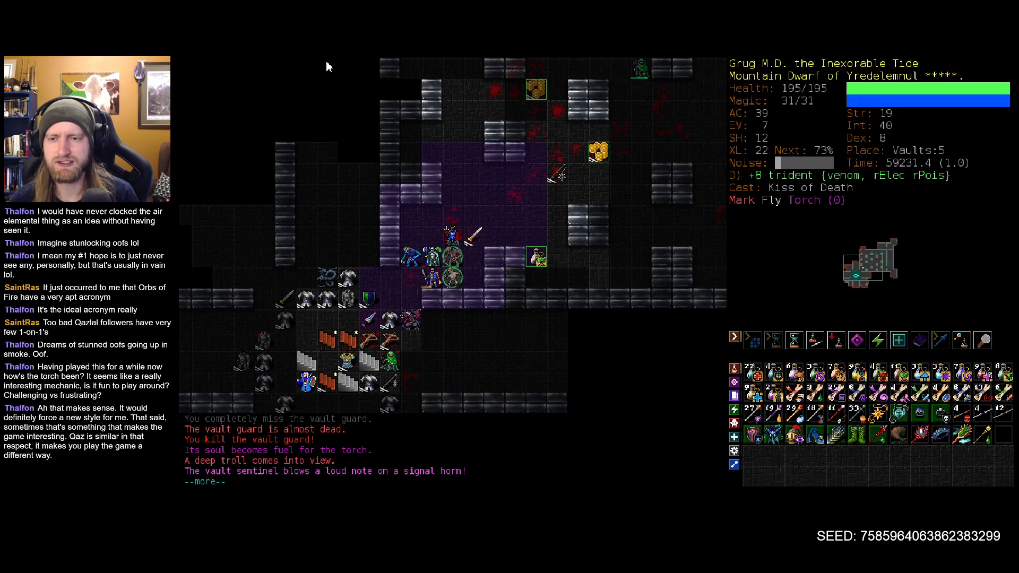
{"action": "key", "text": "space"}
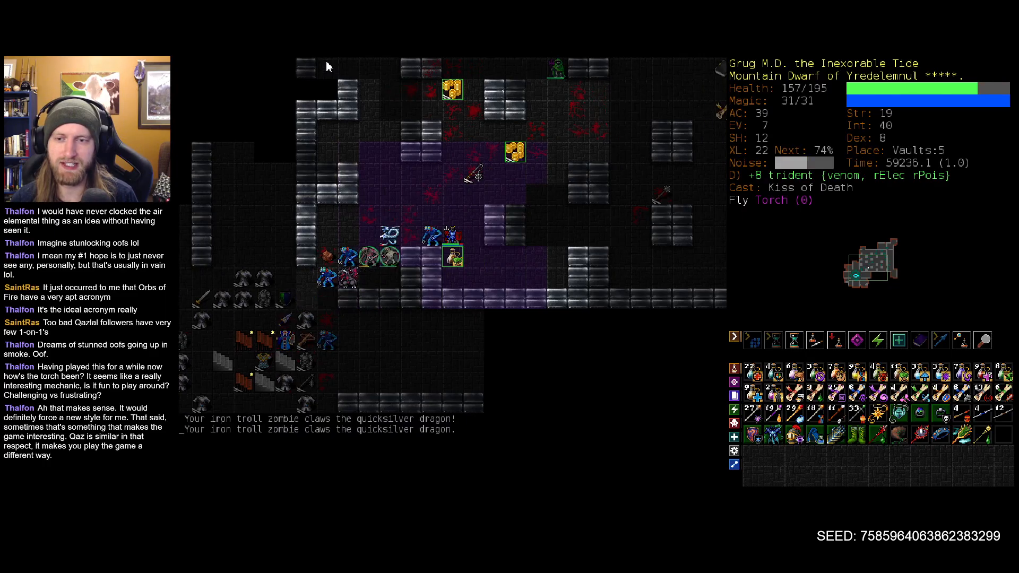
- Keep fighting the vault defenders and acknowledge the yaktaur captain's bolt messages
{"action": "key", "text": "q"}
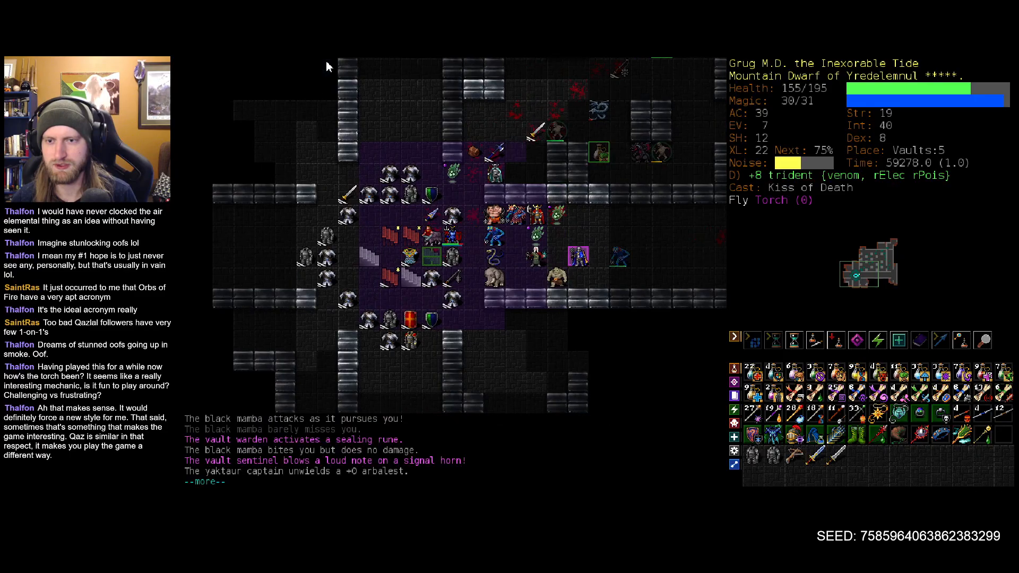
{"action": "key", "text": "space"}
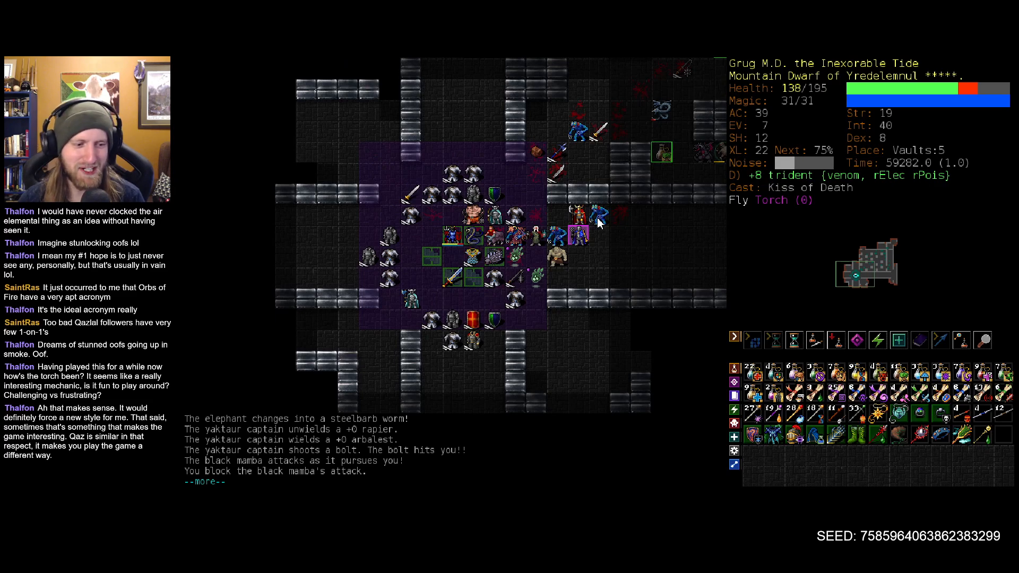
- Acknowledge the combat messages before reading a scroll of fear at low health
{"action": "key", "text": "v"}
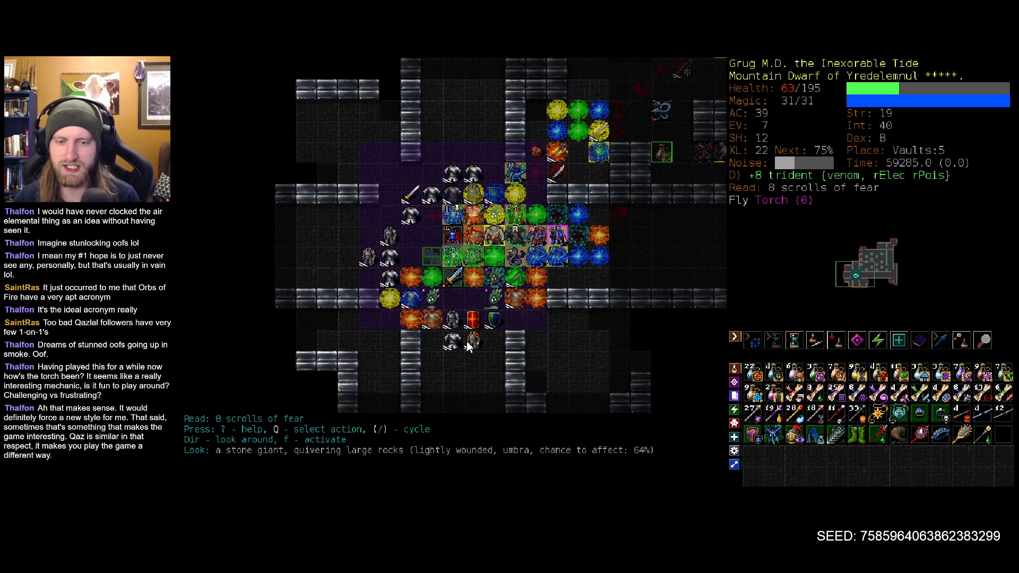
{"action": "mouse_move", "coordinate": [513, 224]}
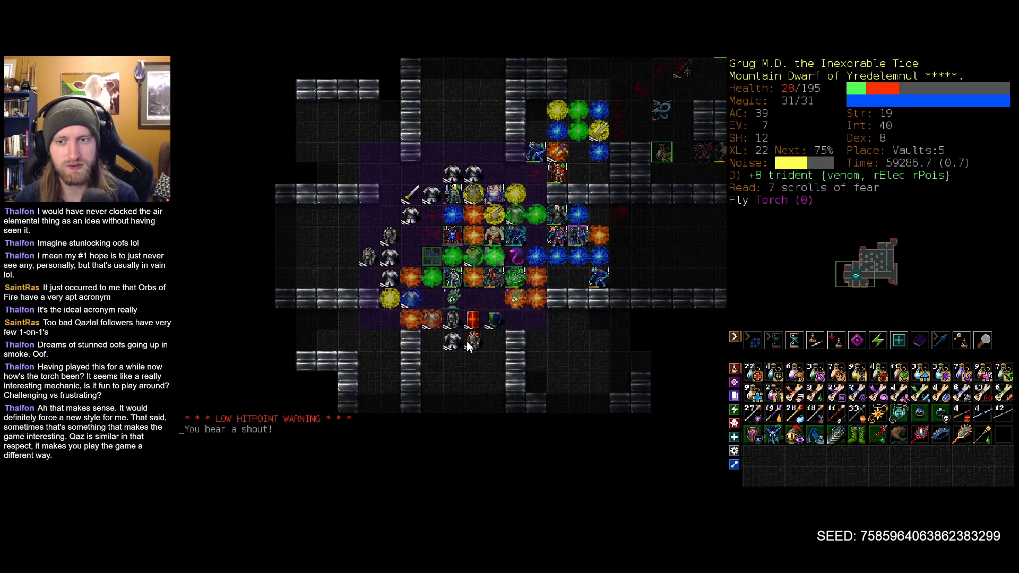
- Quaff a healing potion from the list, recovering to 83 HP
{"action": "key", "text": "q"}
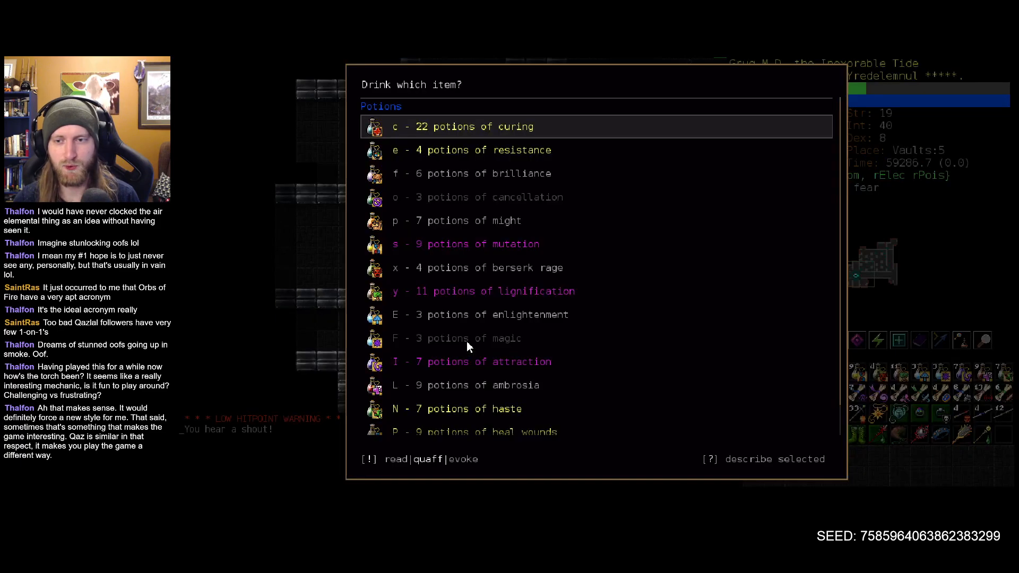
{"action": "left_click", "coordinate": [475, 127]}
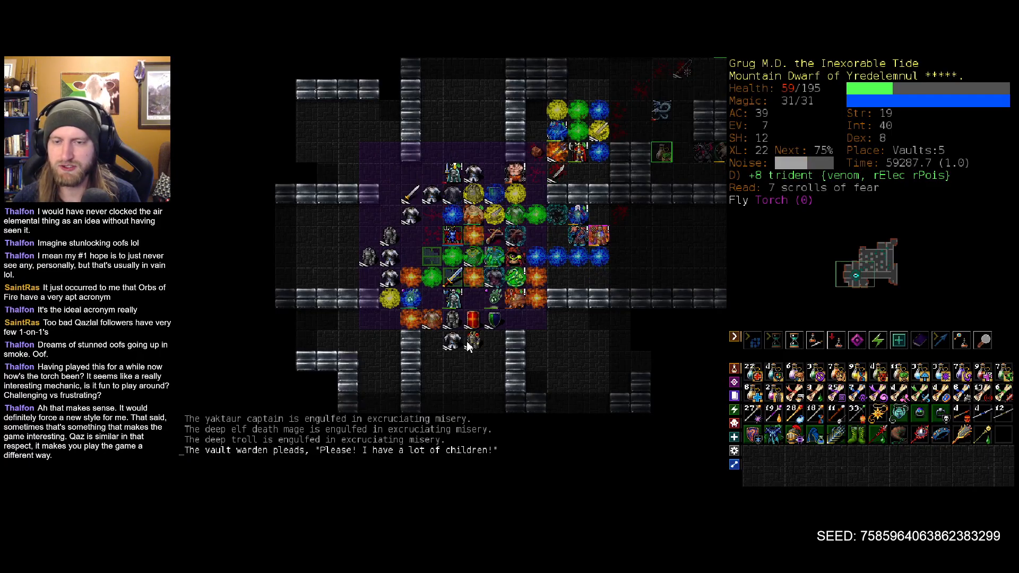
{"action": "key", "text": "q"}
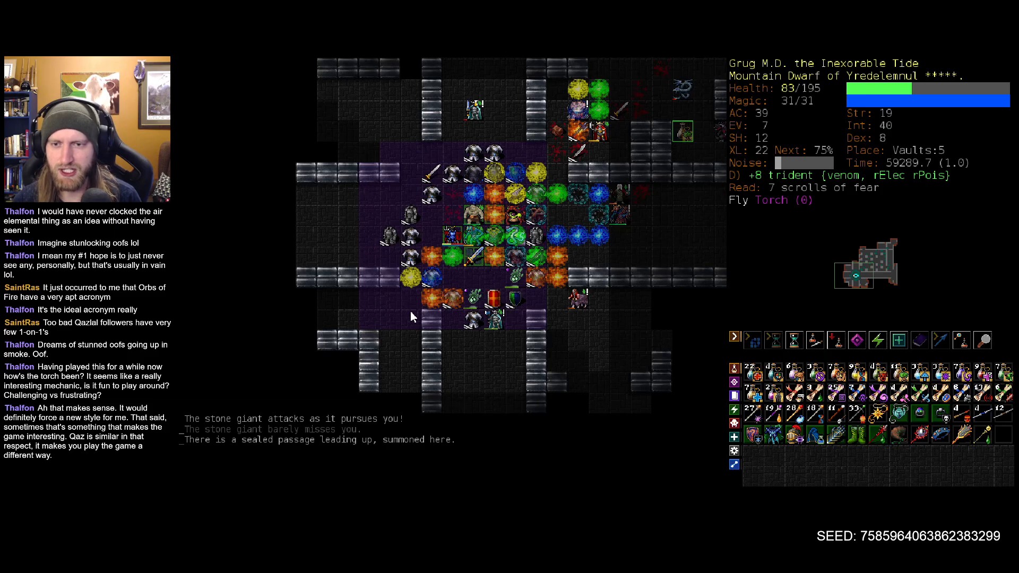
- Bring up Yredelemnul's invocation list and dismiss it
{"action": "key", "text": "a"}
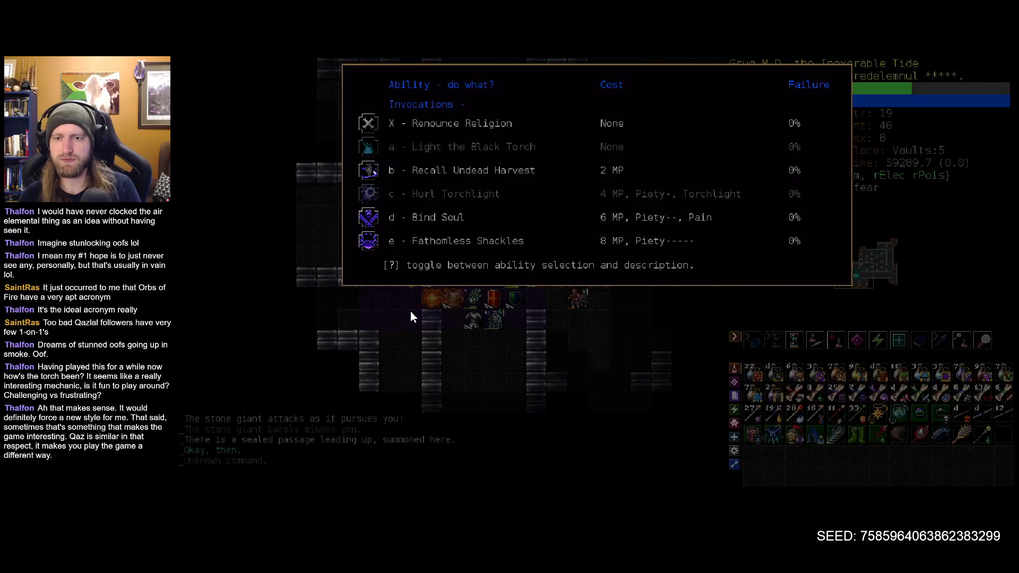
{"action": "key", "text": "Escape"}
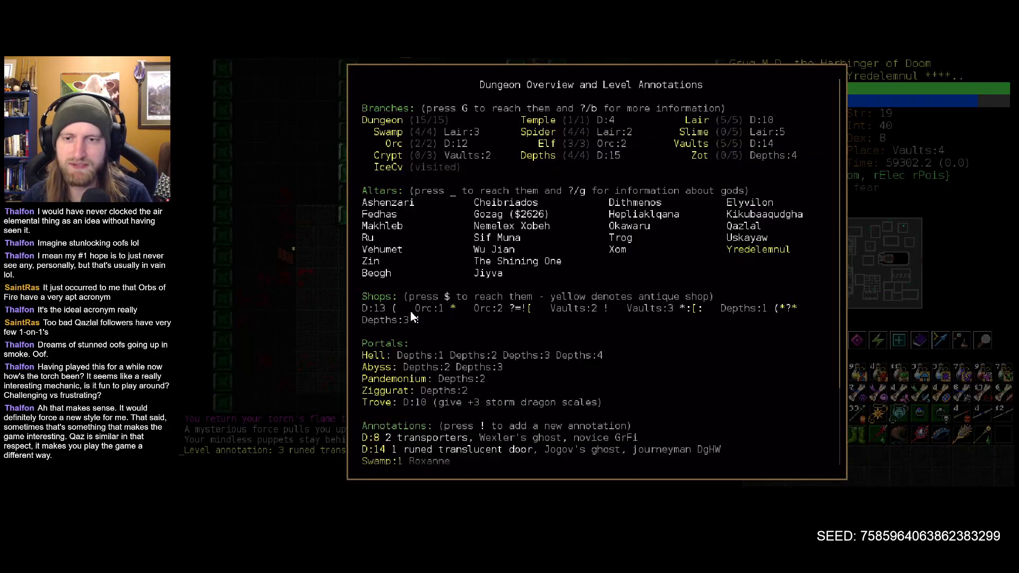
- Close the dungeon overview and take the staircase onward
{"action": "key", "text": "Escape"}
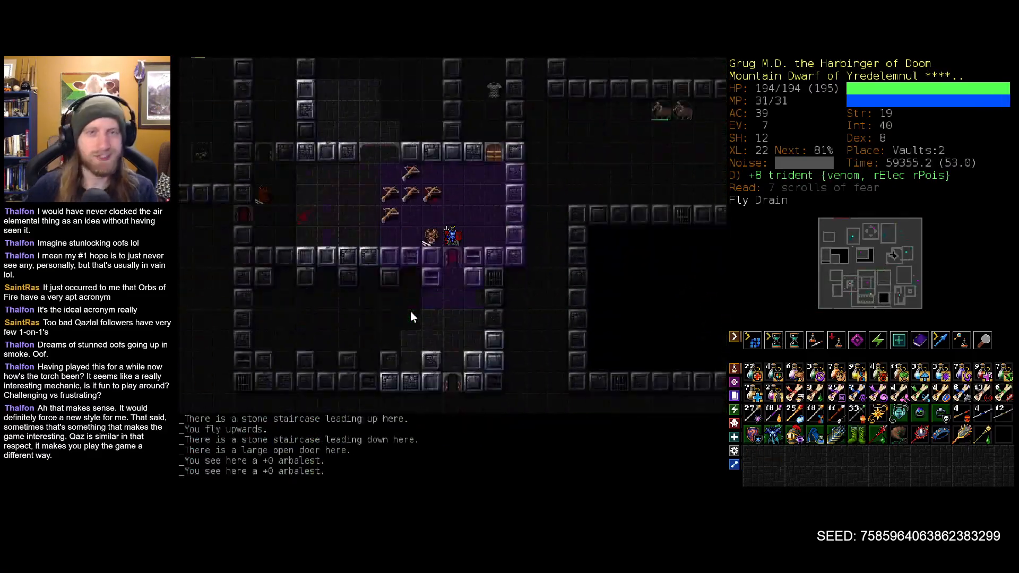
{"action": "key", "text": ">"}
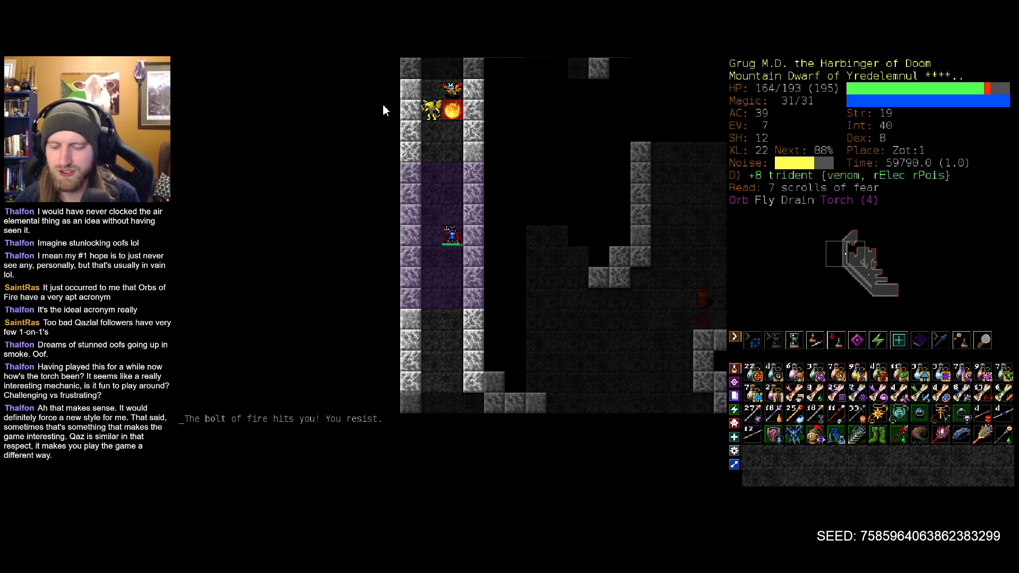
- Retreat into the narrow corner passage and let the orb of fire approach
{"action": "key", "text": "a"}
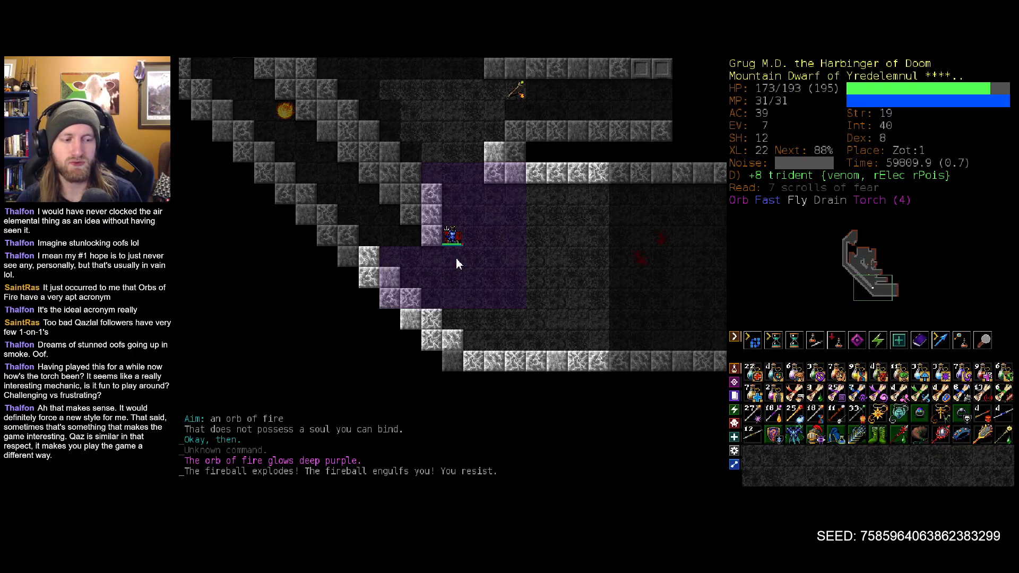
{"action": "key", "text": "m"}
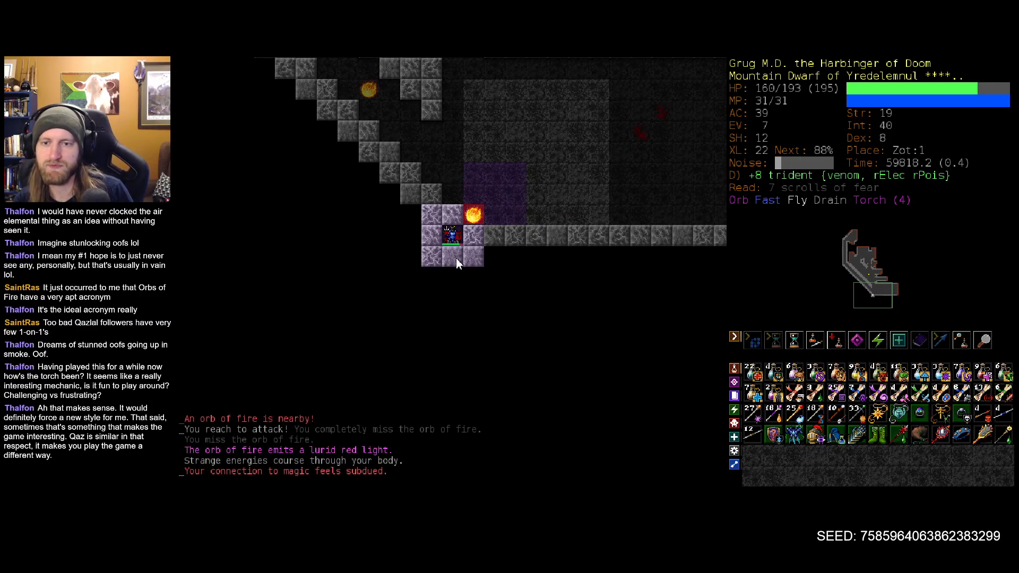
- Attack the adjacent orb of fire with the trident while it explodes fireballs
{"action": "key", "text": "q"}
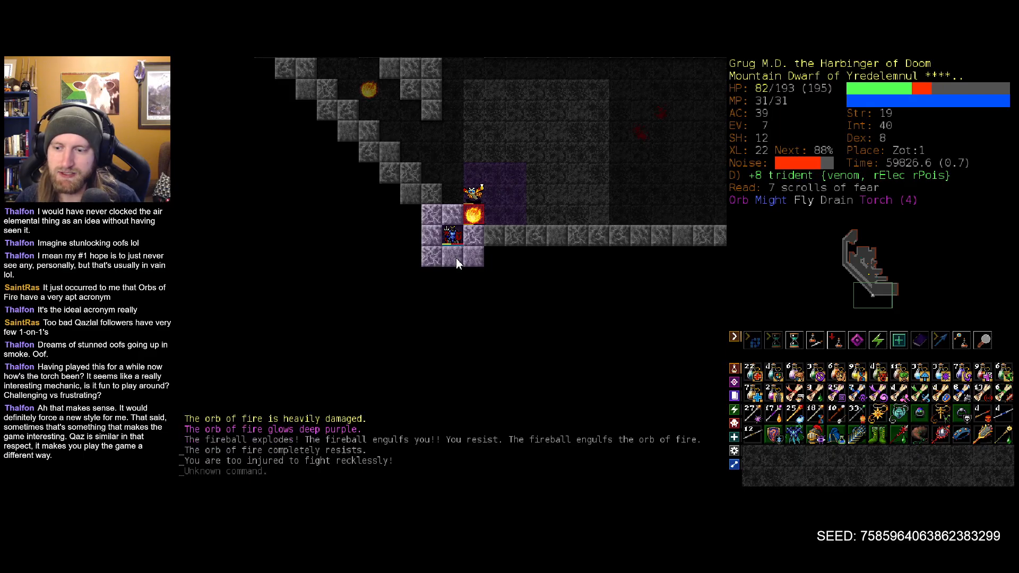
{"action": "key", "text": "v"}
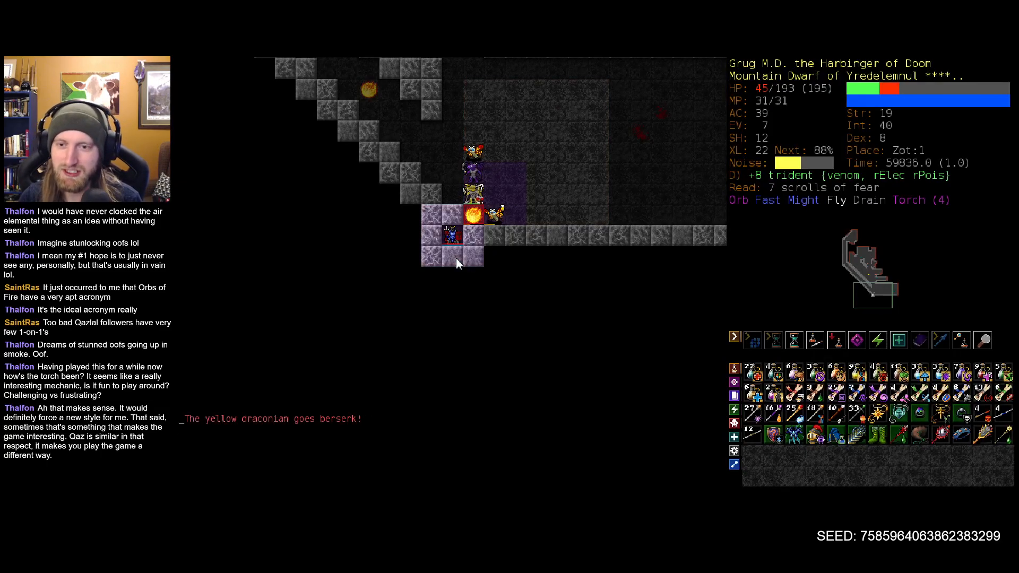
- Quaff a potion at low HP and continue past the pending messages
{"action": "key", "text": "q"}
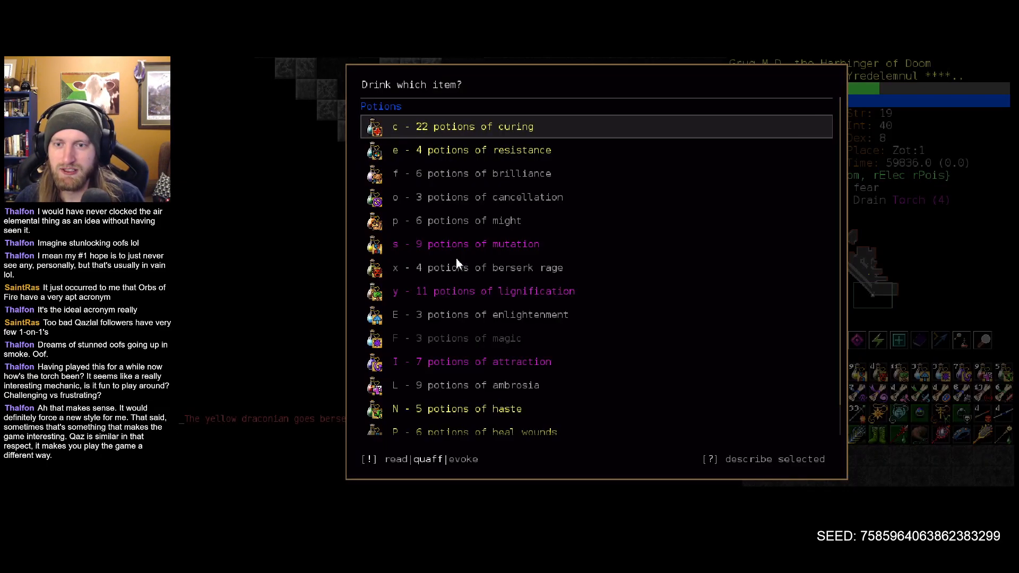
{"action": "left_click", "coordinate": [464, 126]}
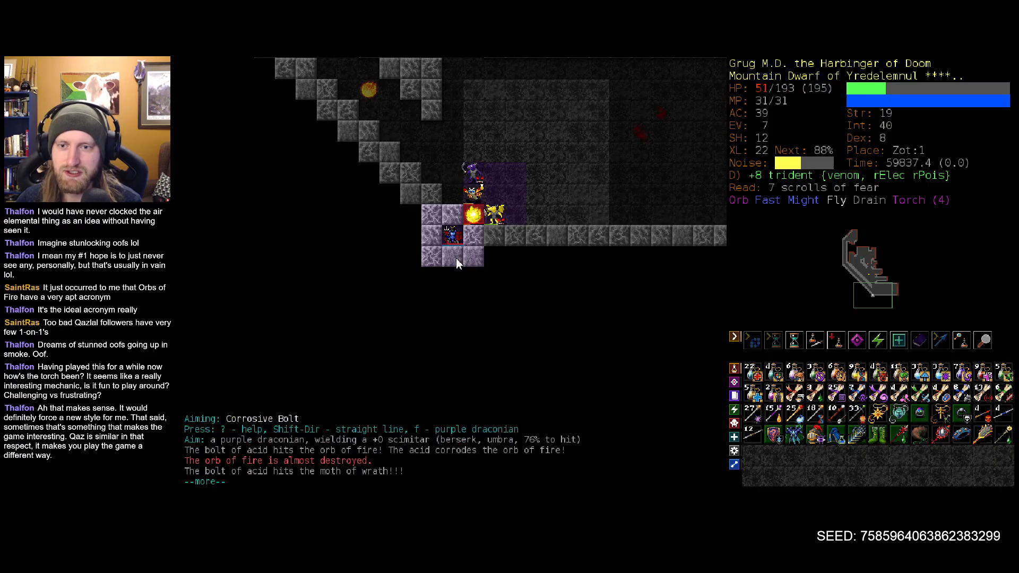
{"action": "key", "text": "v"}
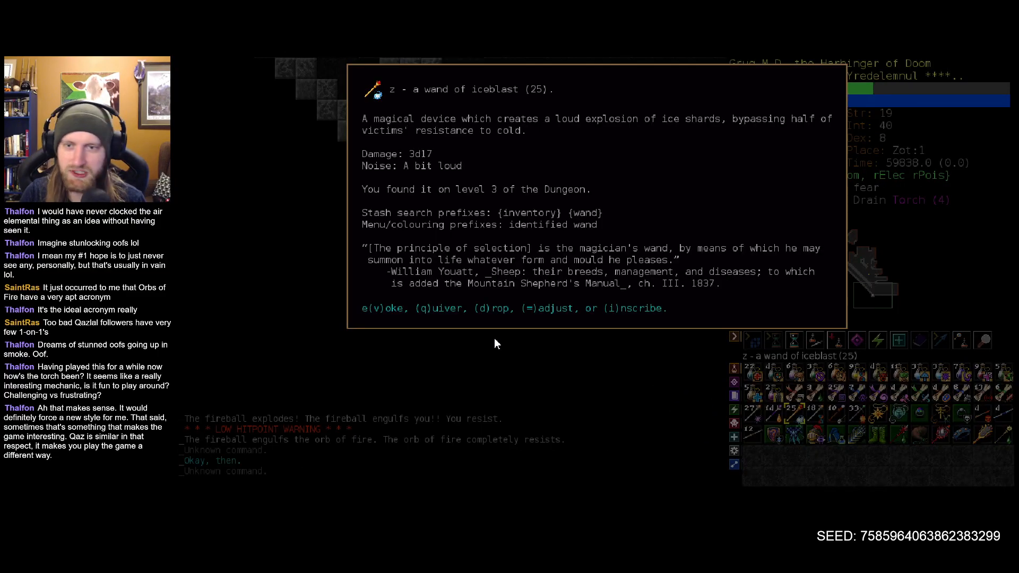
- Dismiss the wand of iceblast description
{"action": "key", "text": "Escape"}
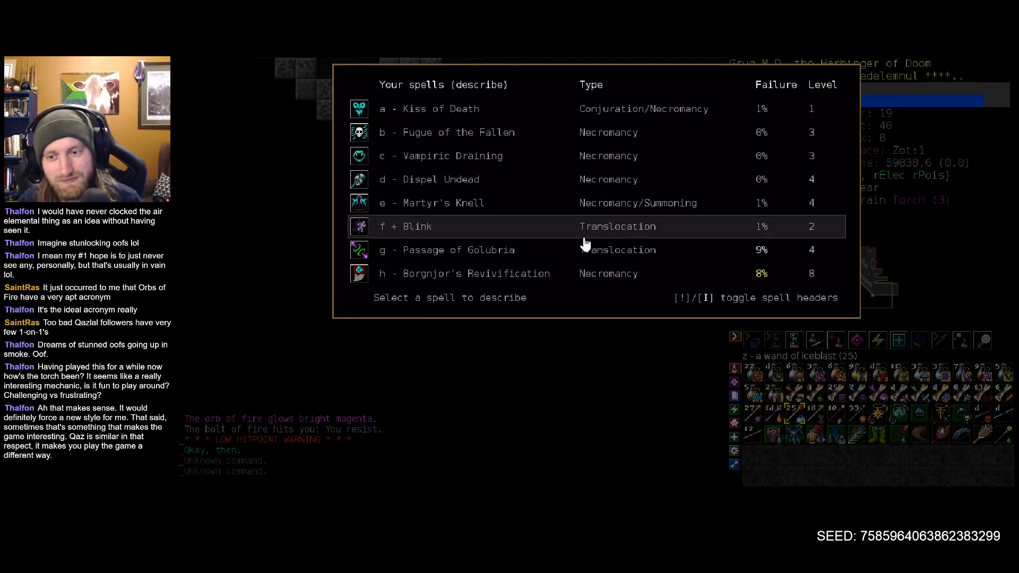
{"action": "mouse_move", "coordinate": [494, 273]}
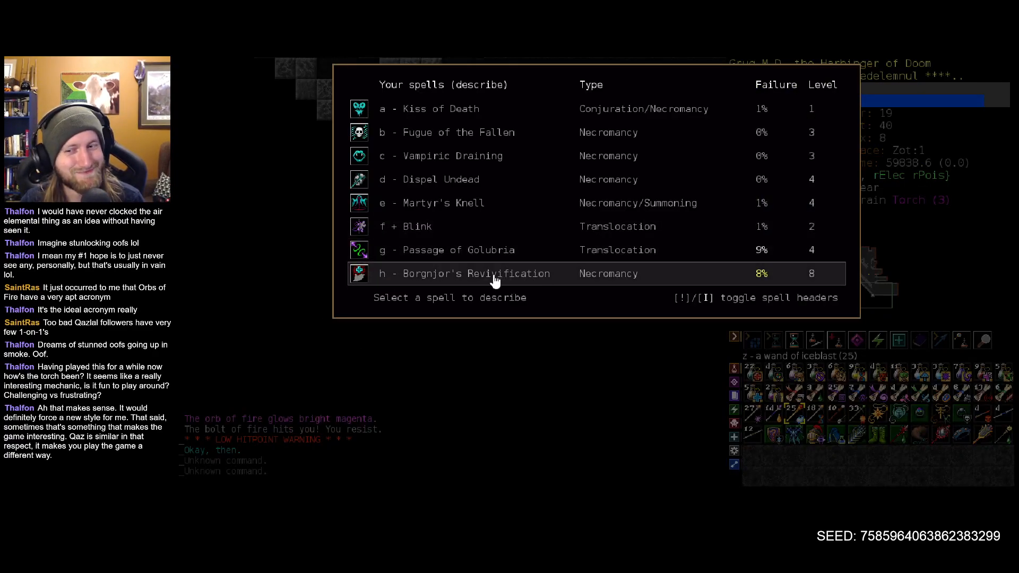
- Toggle spell headers, inspect Borgnjor's Revivification, and leave the spell overview
{"action": "key", "text": "!"}
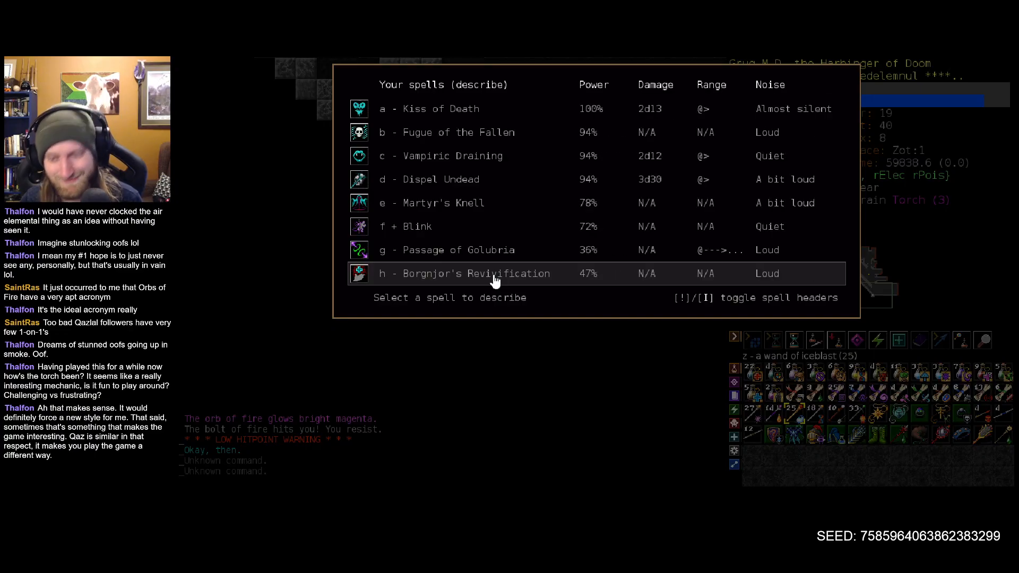
{"action": "left_click", "coordinate": [493, 272]}
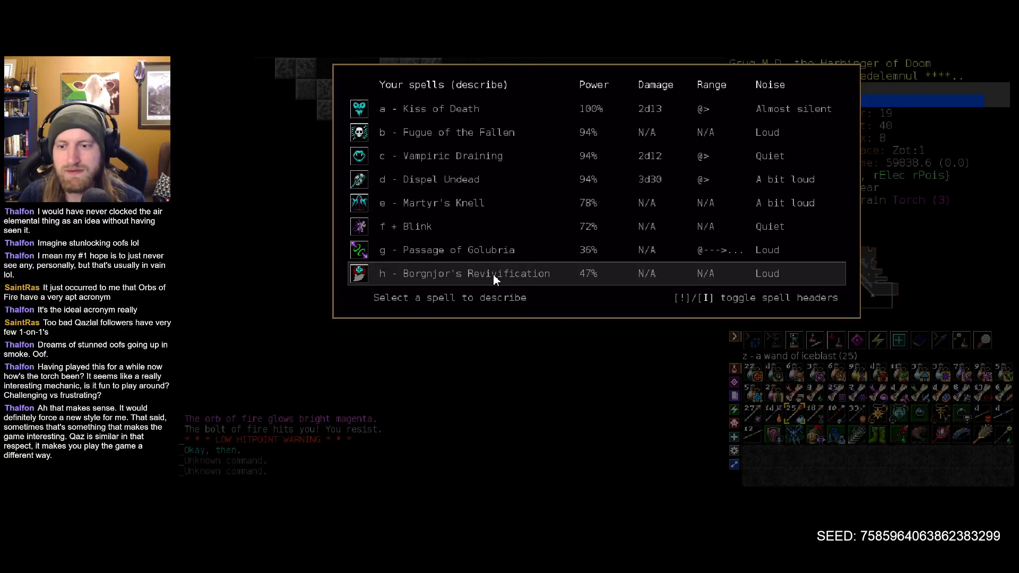
{"action": "left_click", "coordinate": [463, 272]}
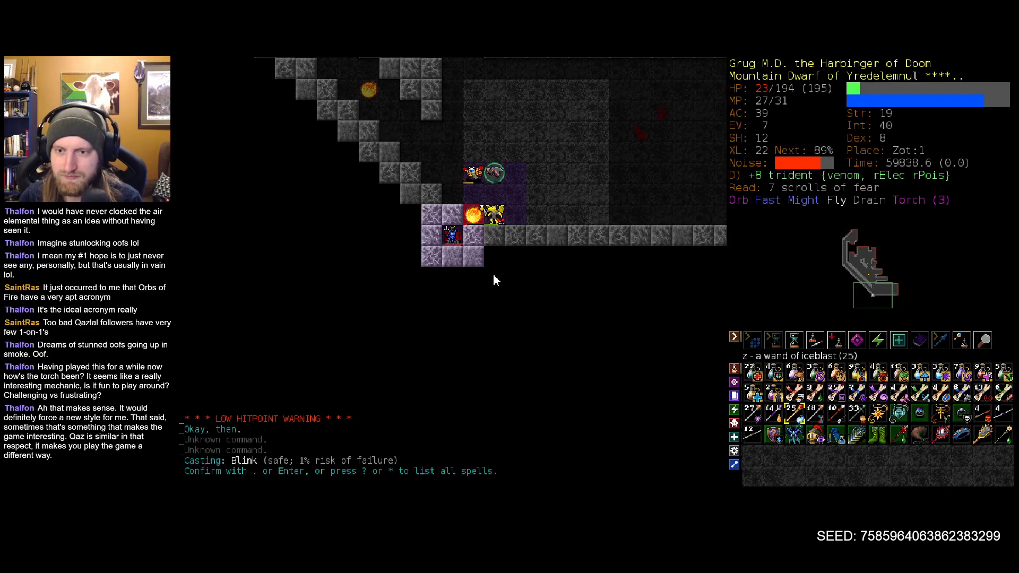
- Confirm casting Blink to escape the orb of fire at 23 HP
{"action": "key", "text": "V"}
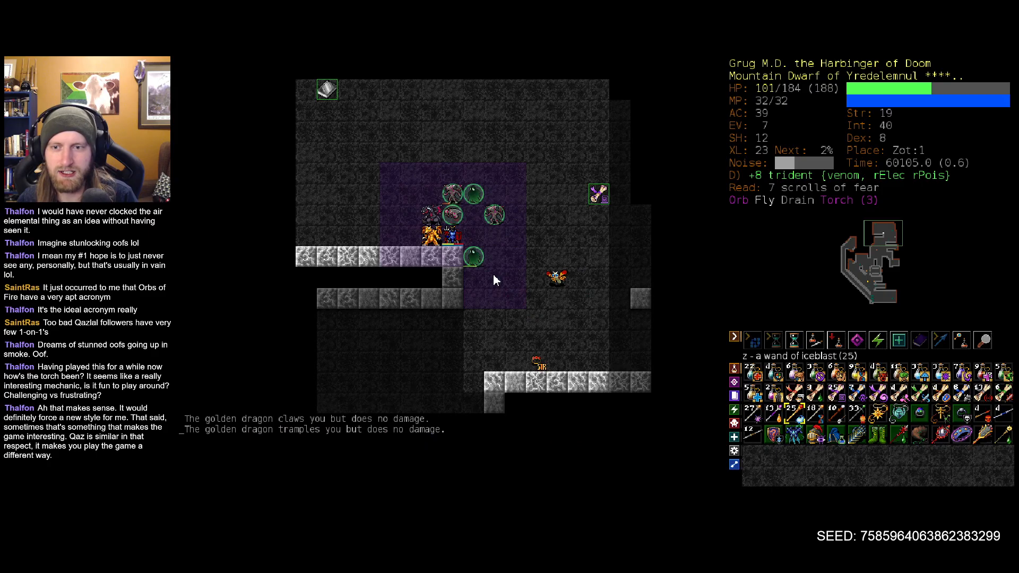
- Take a turn against the dragons, then bring up the list of wands to evoke
{"action": "key", "text": "v"}
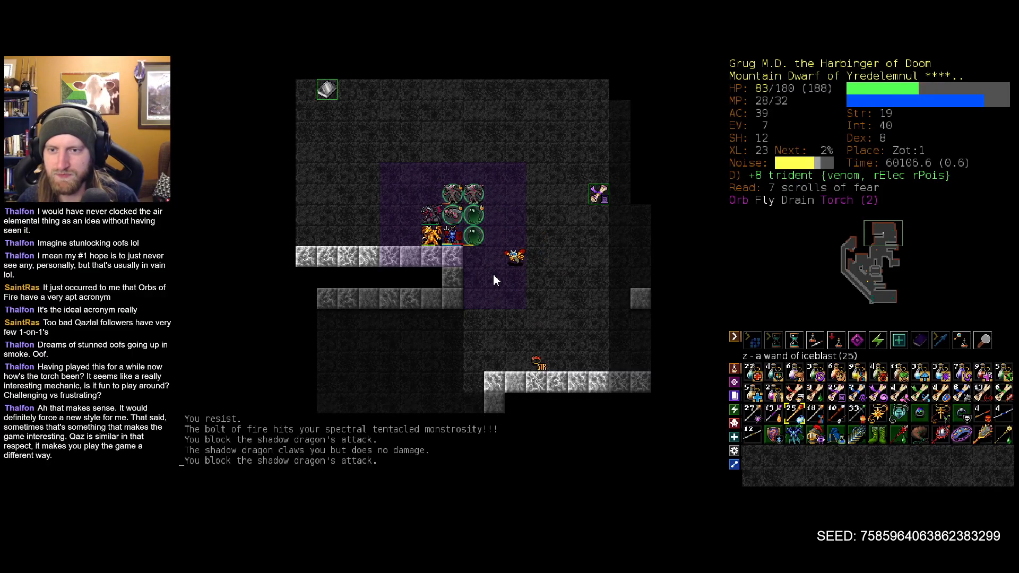
{"action": "key", "text": "v"}
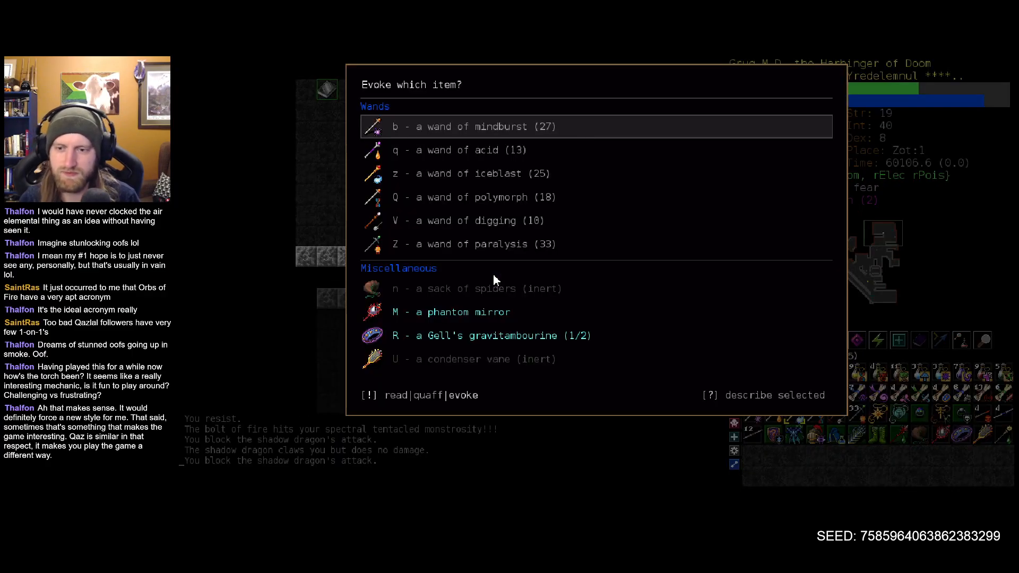